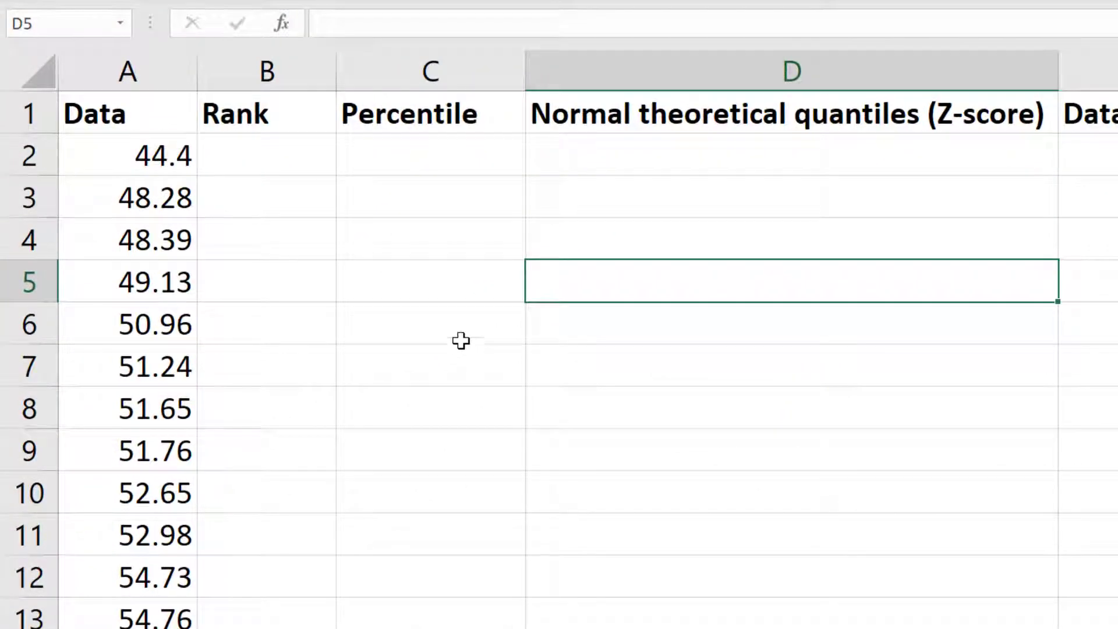
Step: Enter =RANK.AVG(A2,$A$2:$A$50,1) in B2, returning rank 1 for 44.4
{"action": "left_click", "coordinate": [265, 155]}
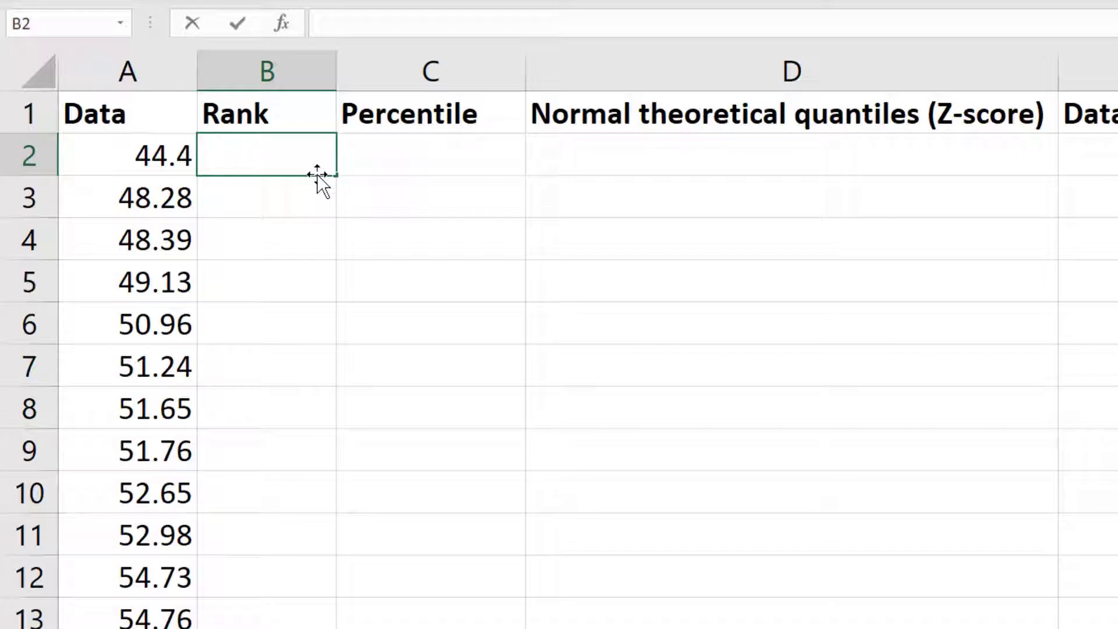
{"action": "type", "text": "=RANK.AVG"}
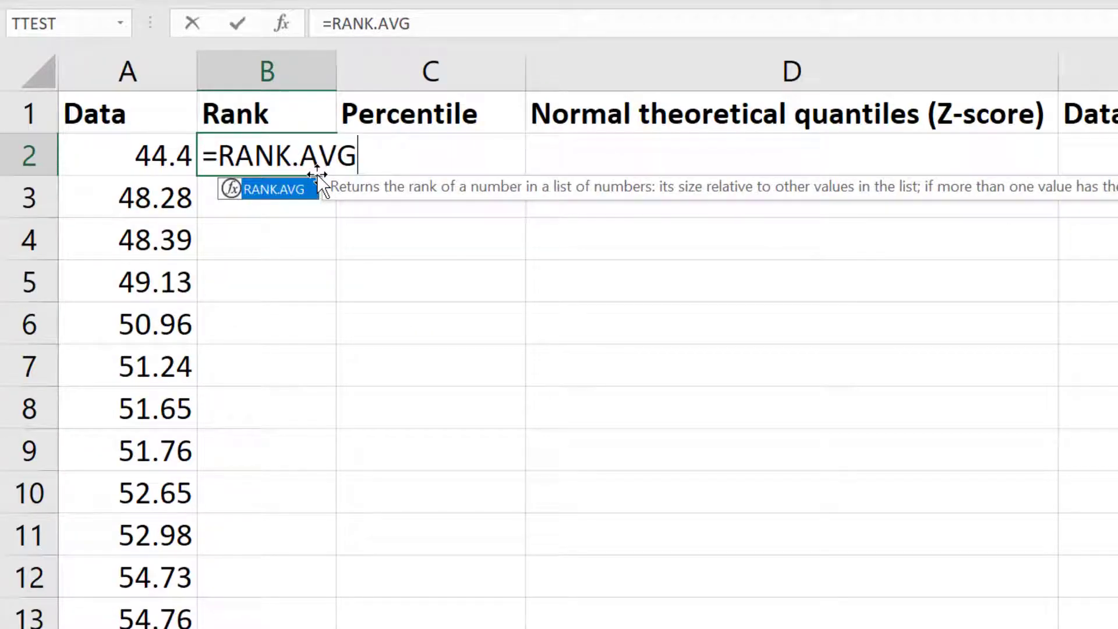
{"action": "type", "text": "("}
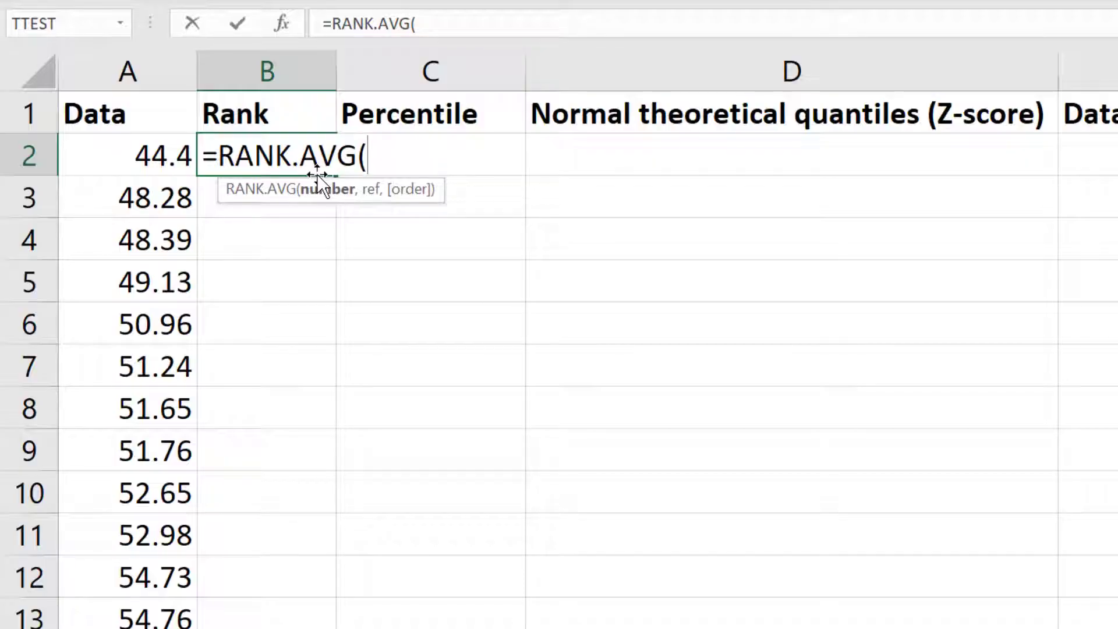
{"action": "left_click", "coordinate": [155, 155]}
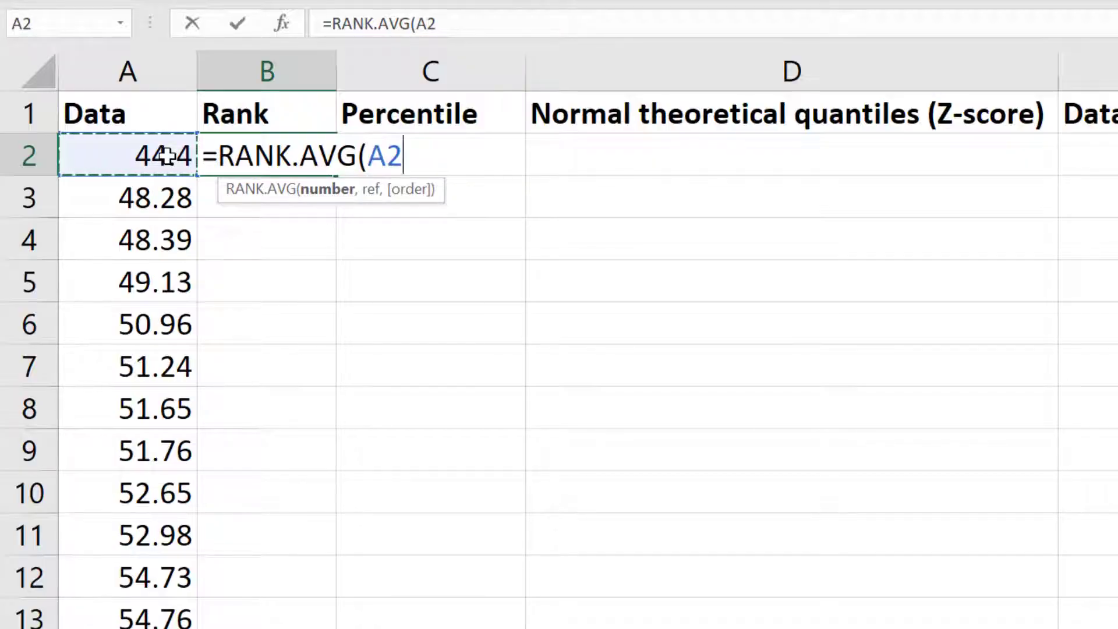
{"action": "type", "text": ",A2:A50"}
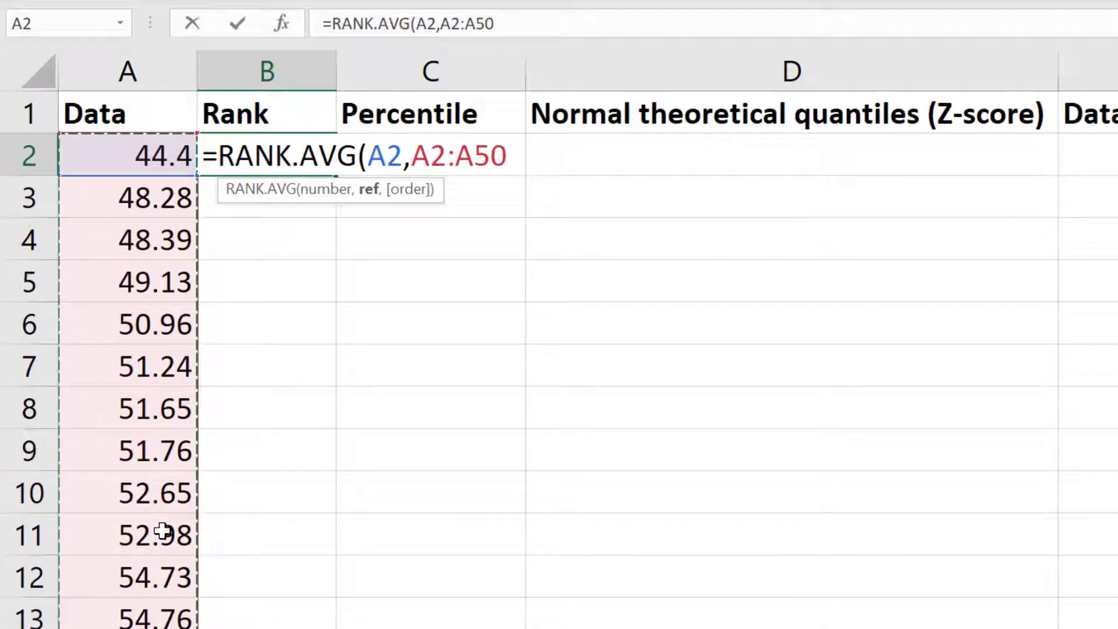
{"action": "type", "text": ","}
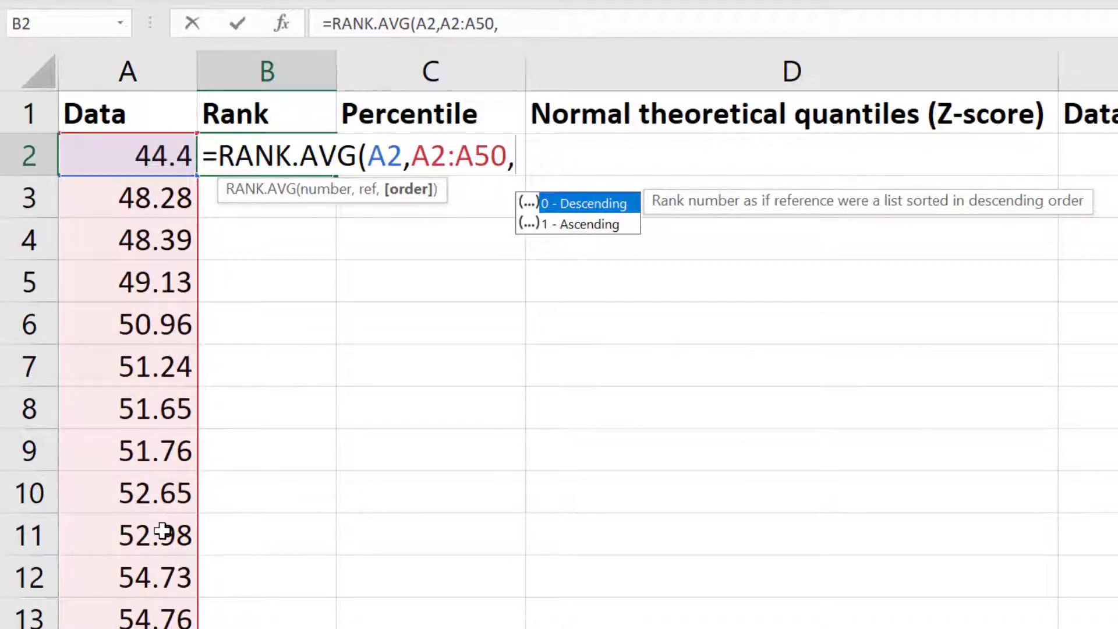
{"action": "type", "text": "1"}
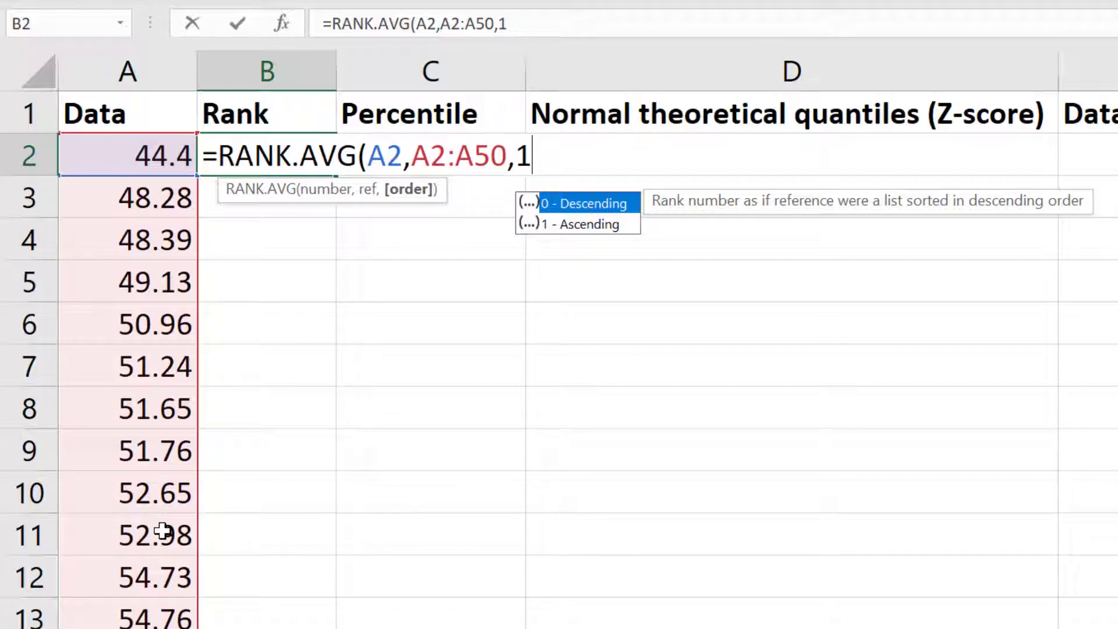
{"action": "type", "text": ")"}
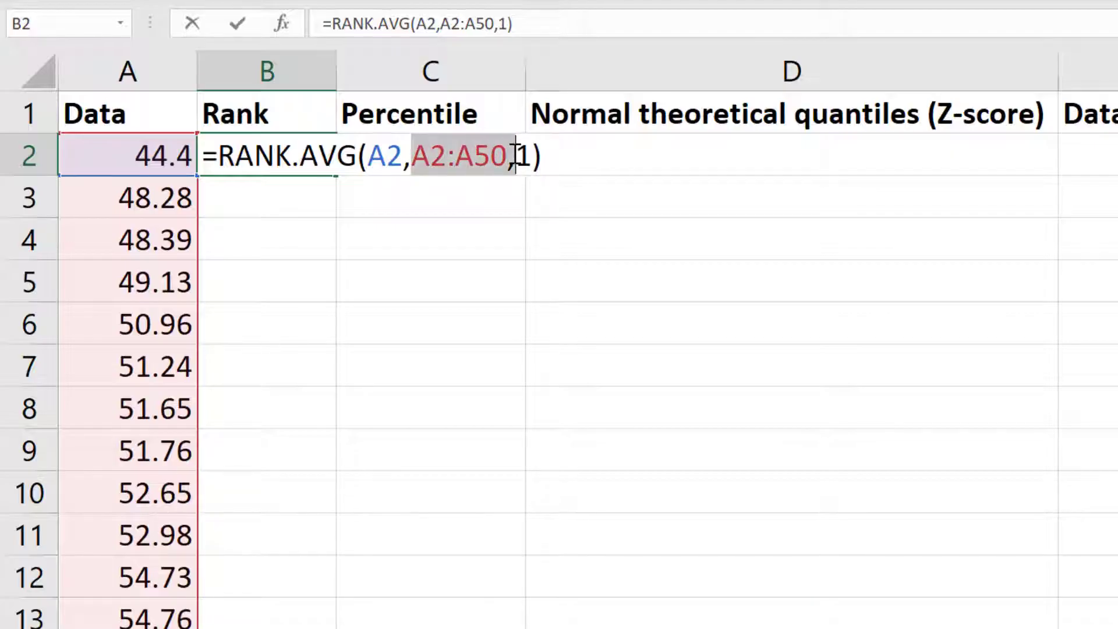
{"action": "key", "text": "f4"}
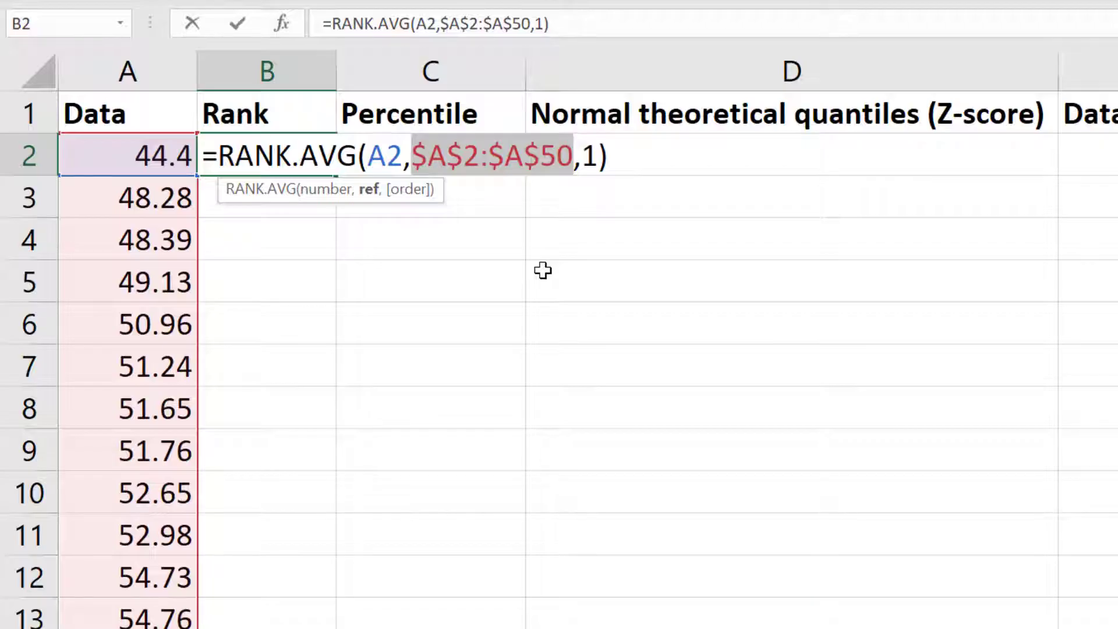
{"action": "key", "text": "Enter"}
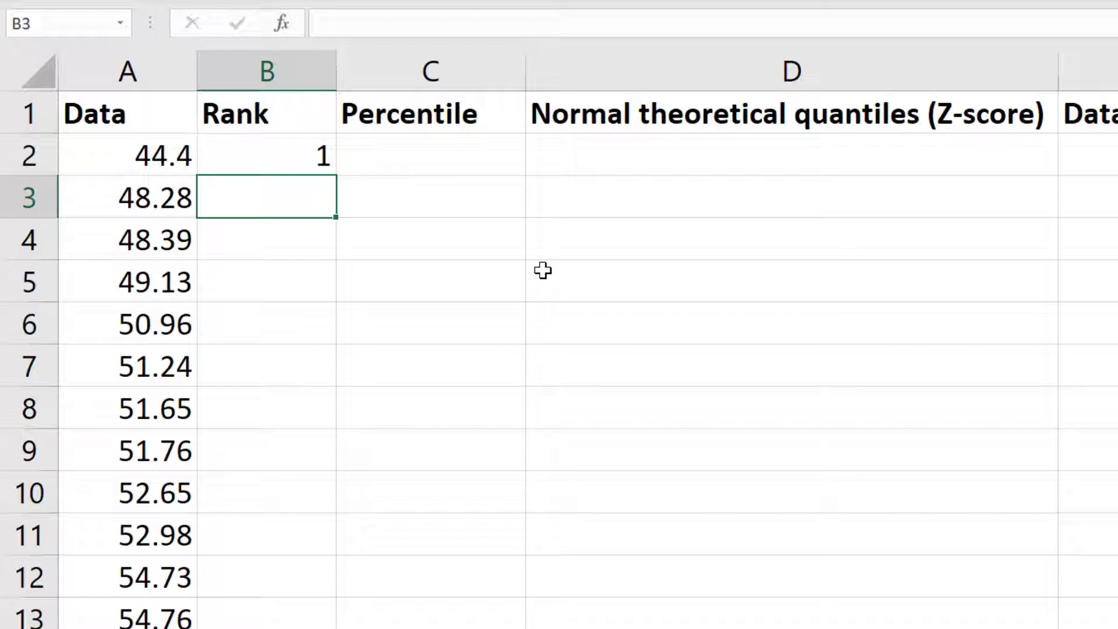
{"action": "mouse_move", "coordinate": [492, 247]}
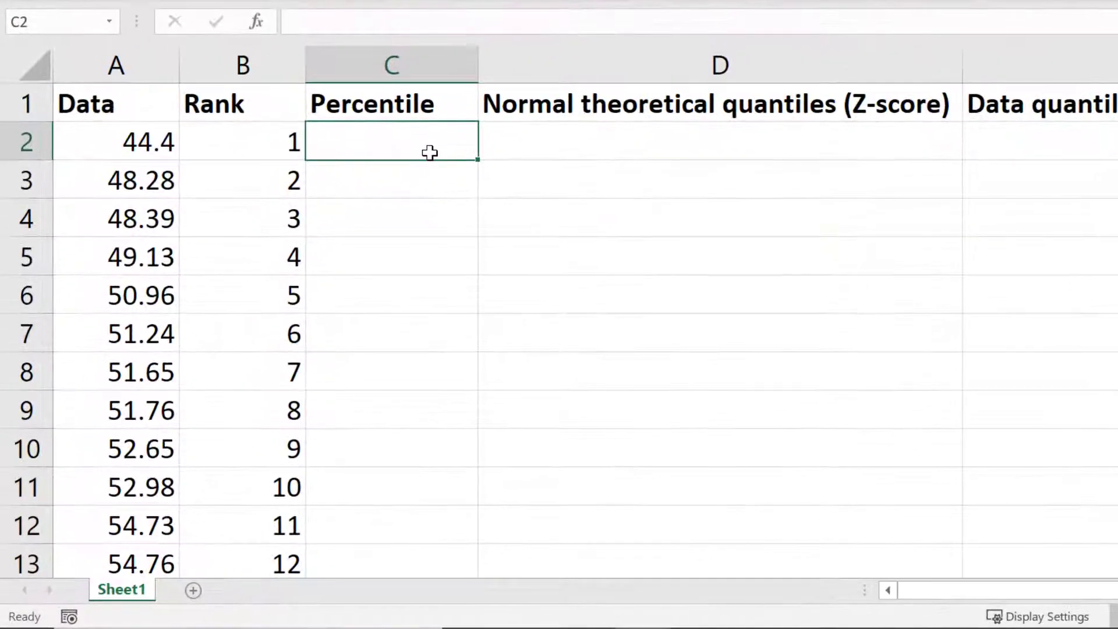
Step: Enter =(B2-0.5)/COUNT($A$2:$A$50) in C2, giving percentile 0.0102
{"action": "type", "text": "=("}
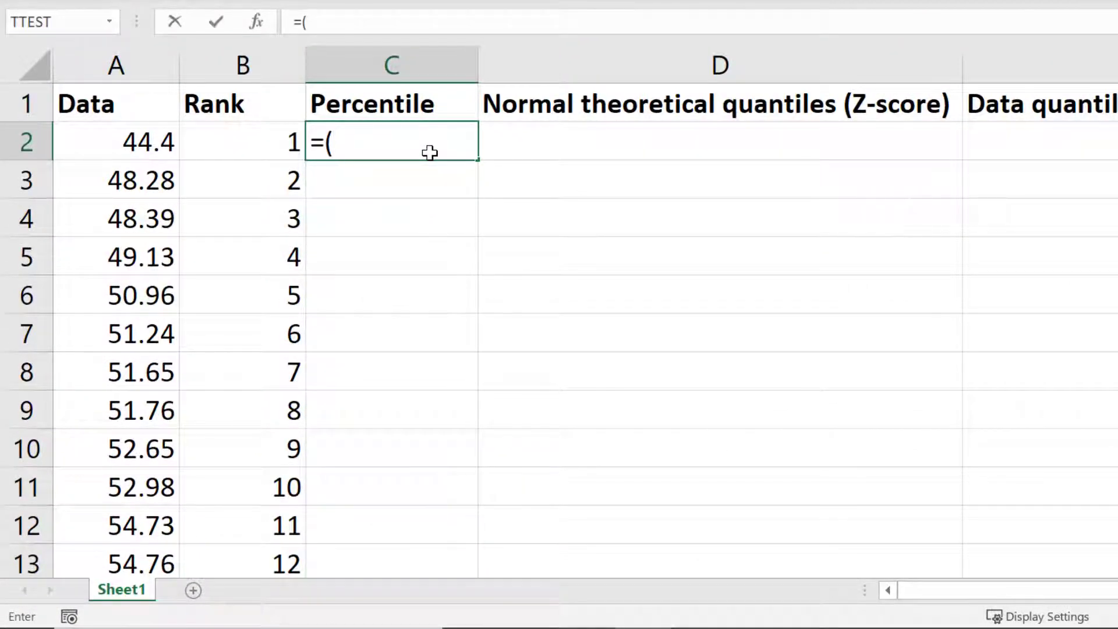
{"action": "left_click", "coordinate": [242, 141]}
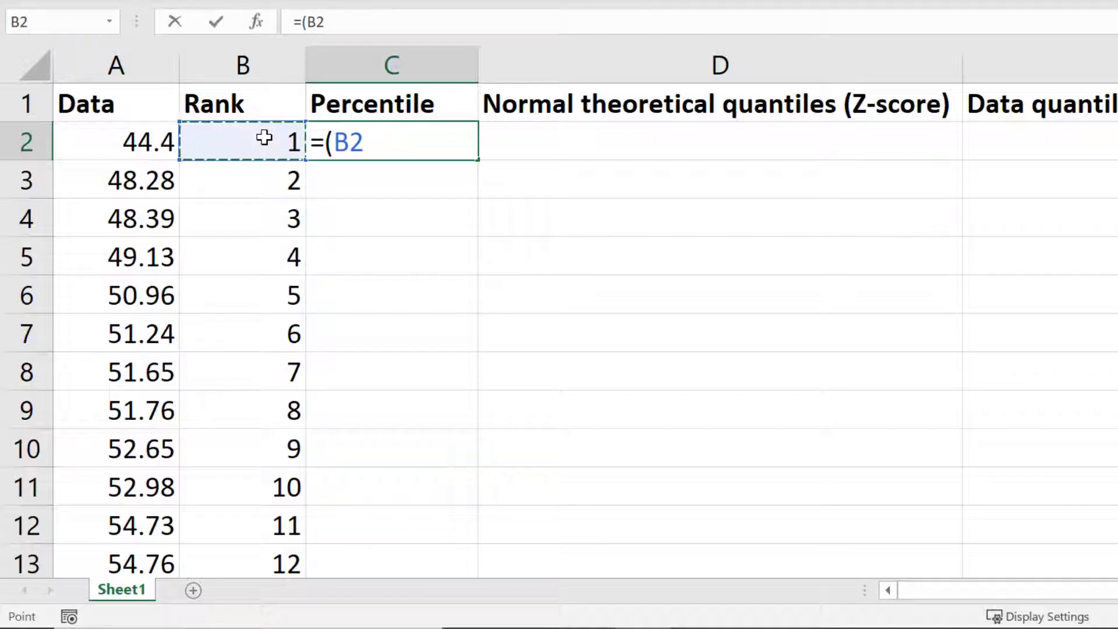
{"action": "type", "text": "-0."}
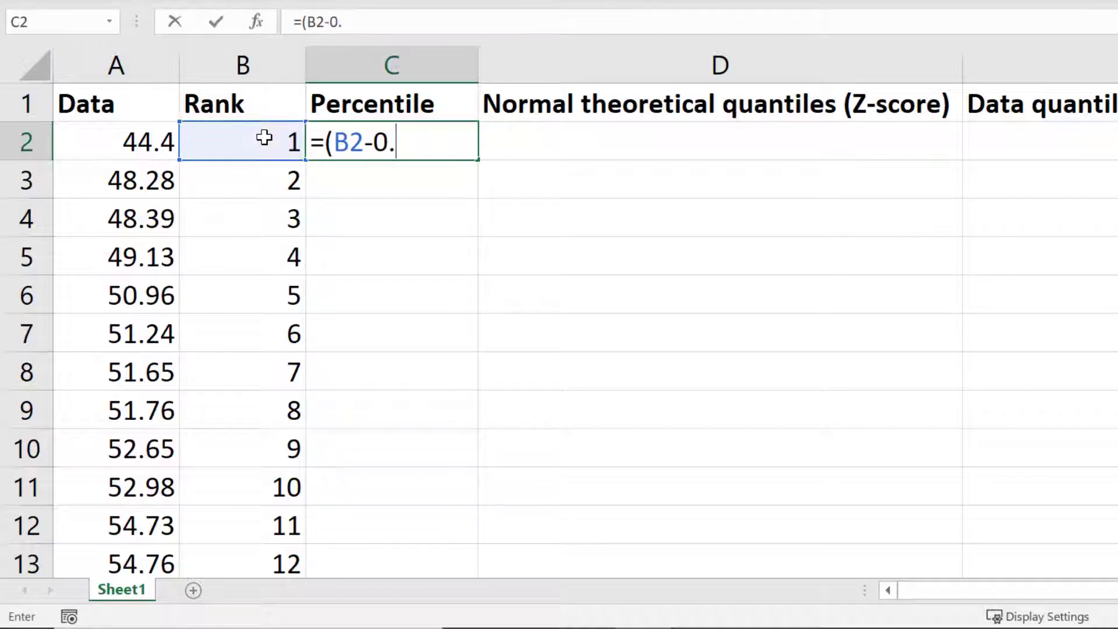
{"action": "type", "text": "5)"}
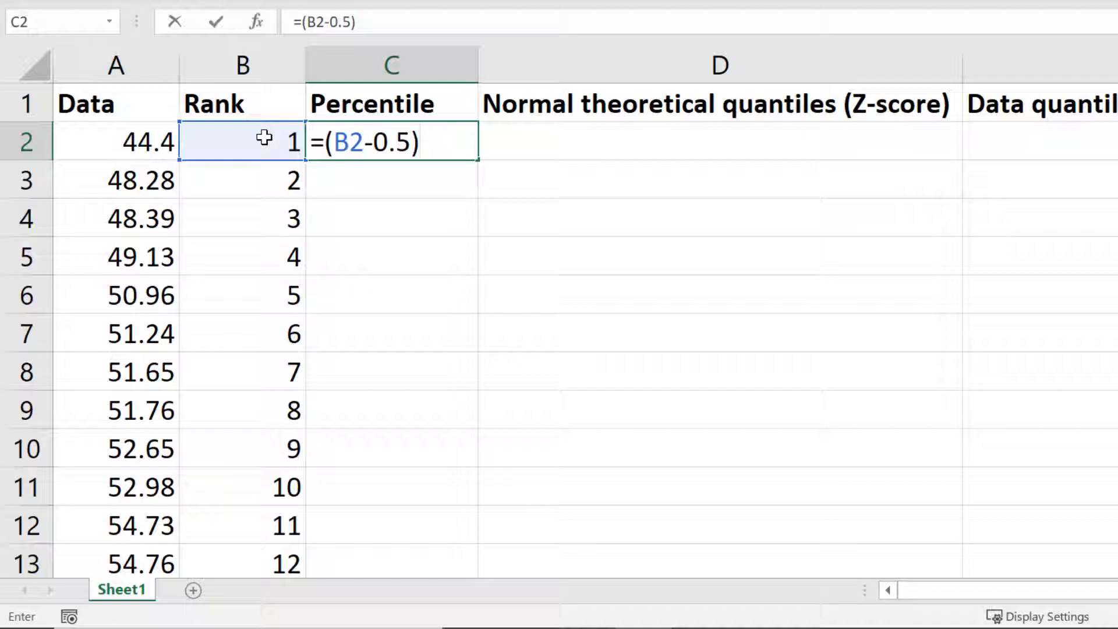
{"action": "type", "text": "/"}
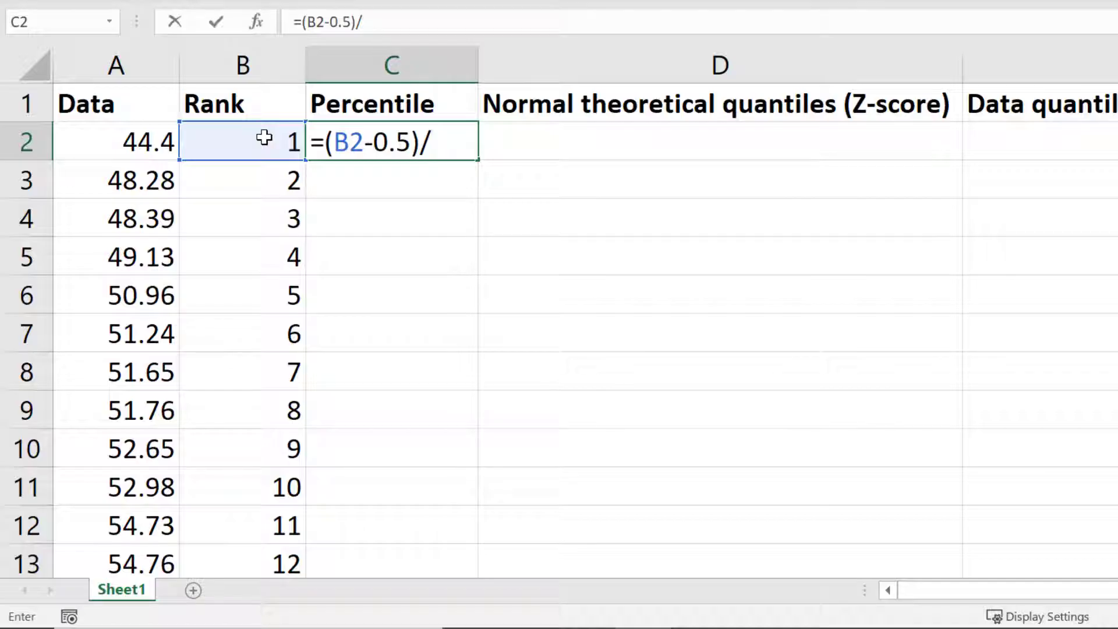
{"action": "type", "text": "COUN"}
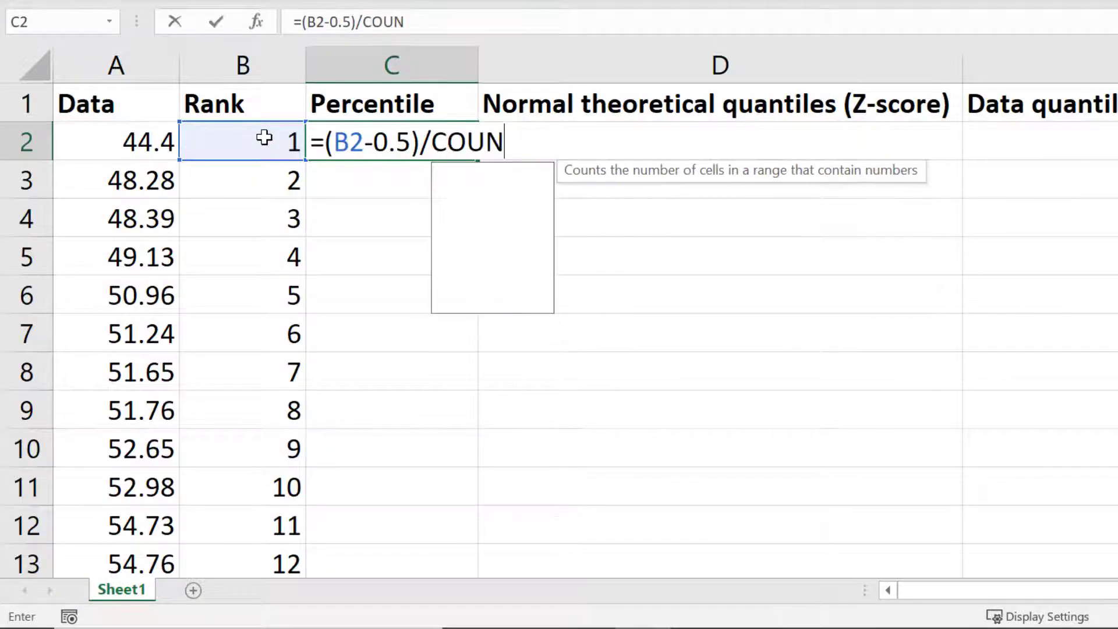
{"action": "type", "text": "T(A2:A50)"}
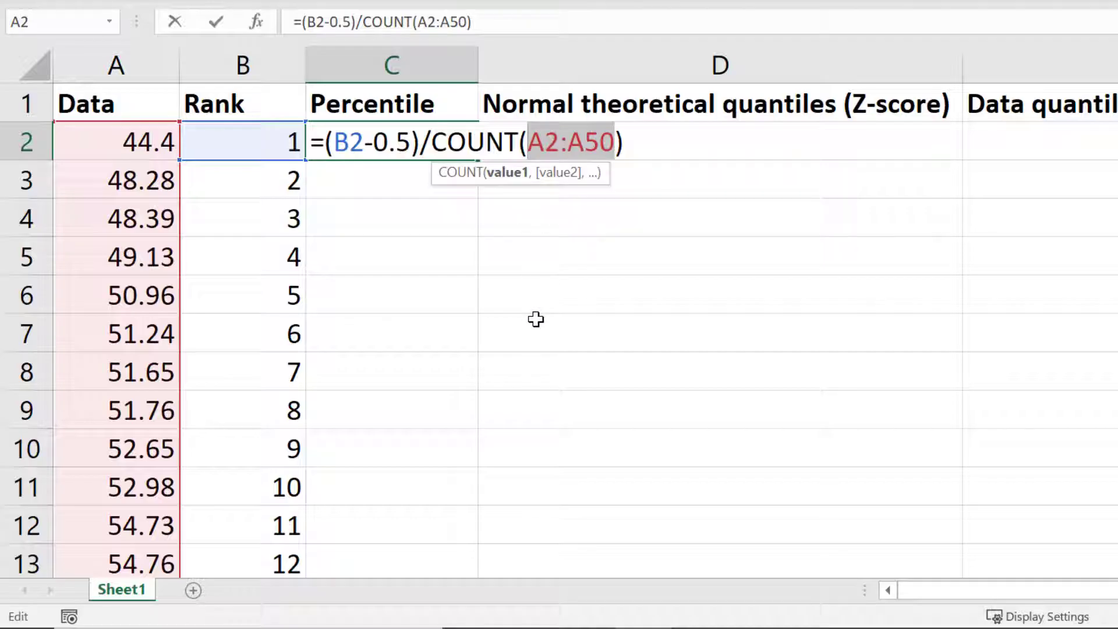
{"action": "key", "text": "f4"}
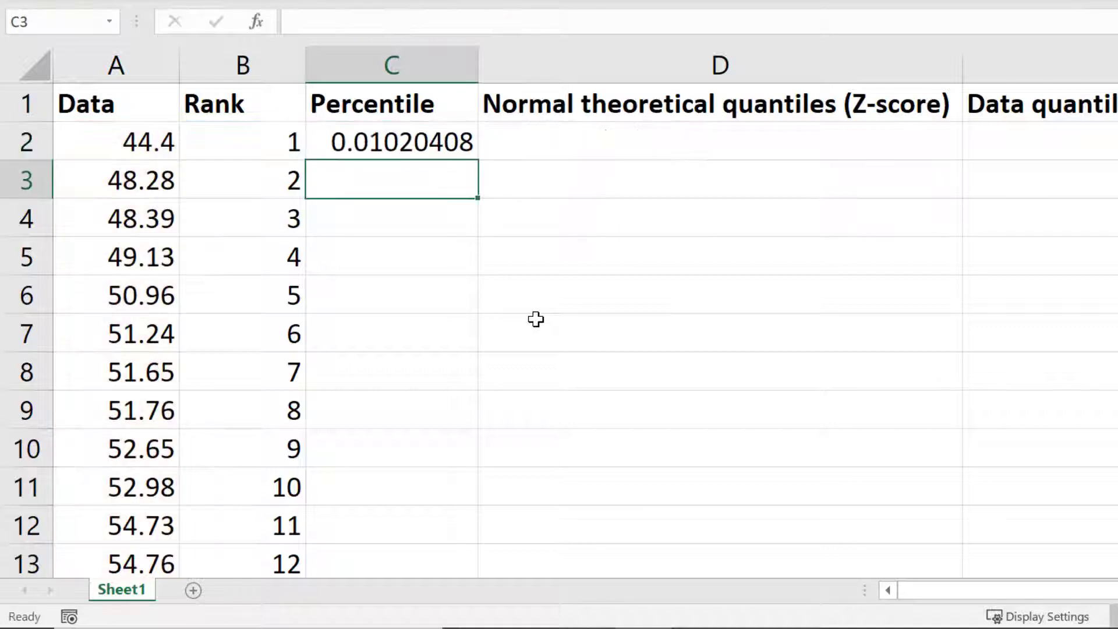
Step: Copy the percentile formula from C2 down column C for all ranked values
{"action": "left_click", "coordinate": [391, 141]}
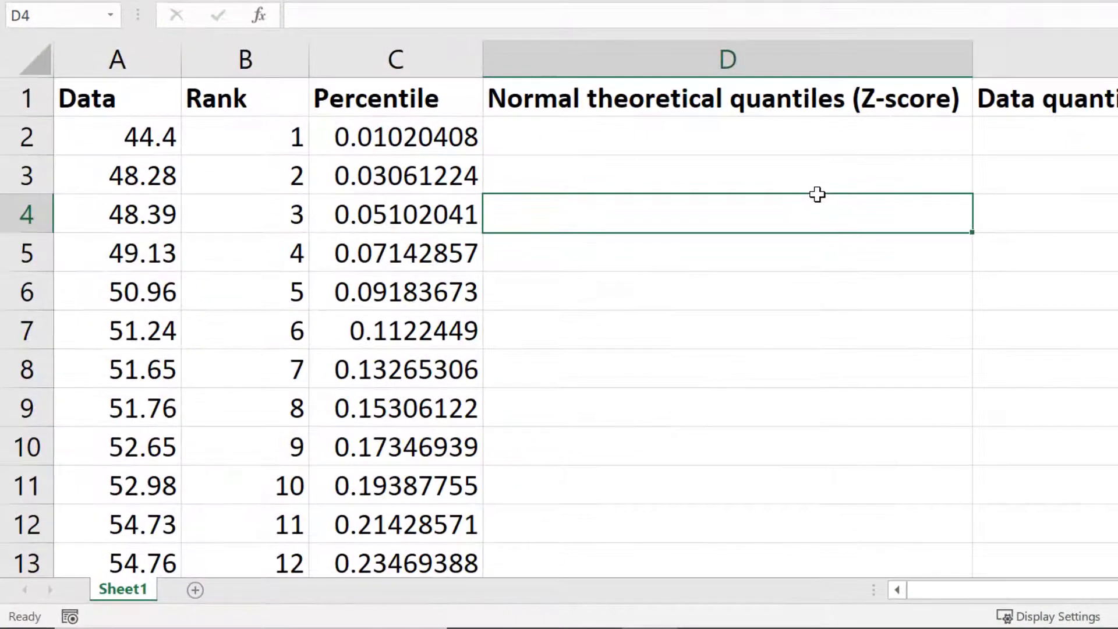
Step: Enter =NORM.S.INV(C2) in D2 and fill the theoretical z-scores down column D
{"action": "left_click", "coordinate": [727, 136]}
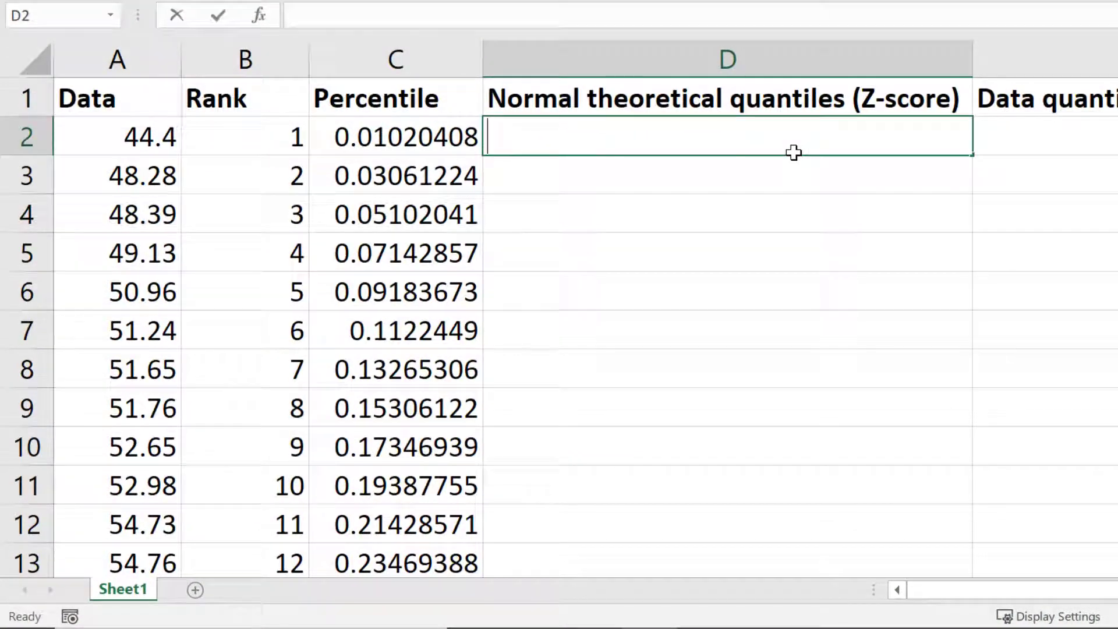
{"action": "type", "text": "=NORM"}
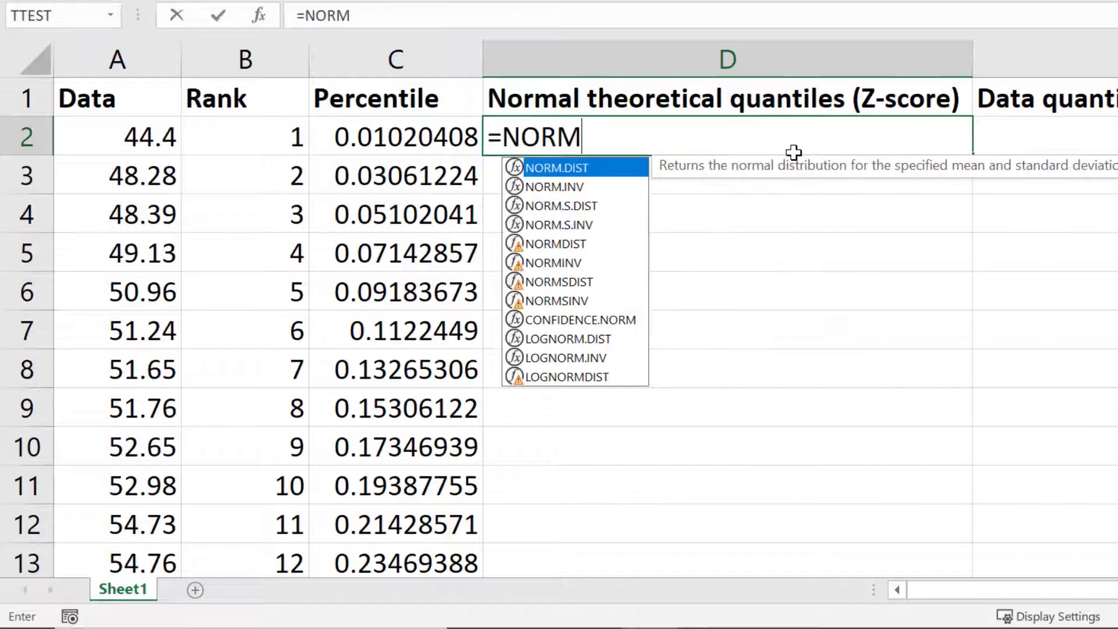
{"action": "type", "text": ".S.INV"}
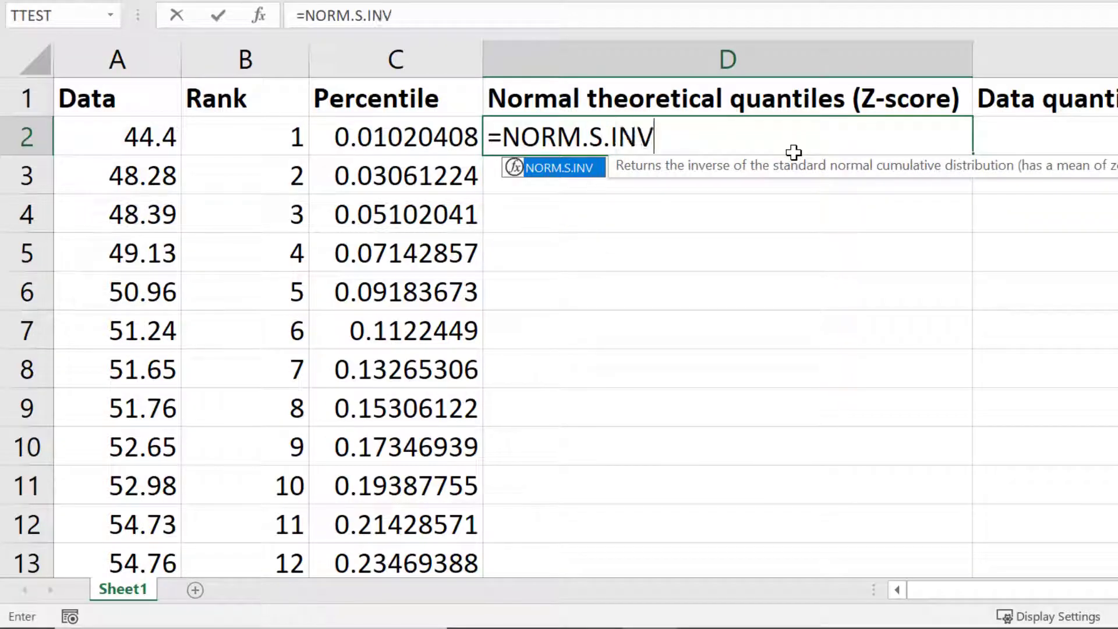
{"action": "type", "text": "("}
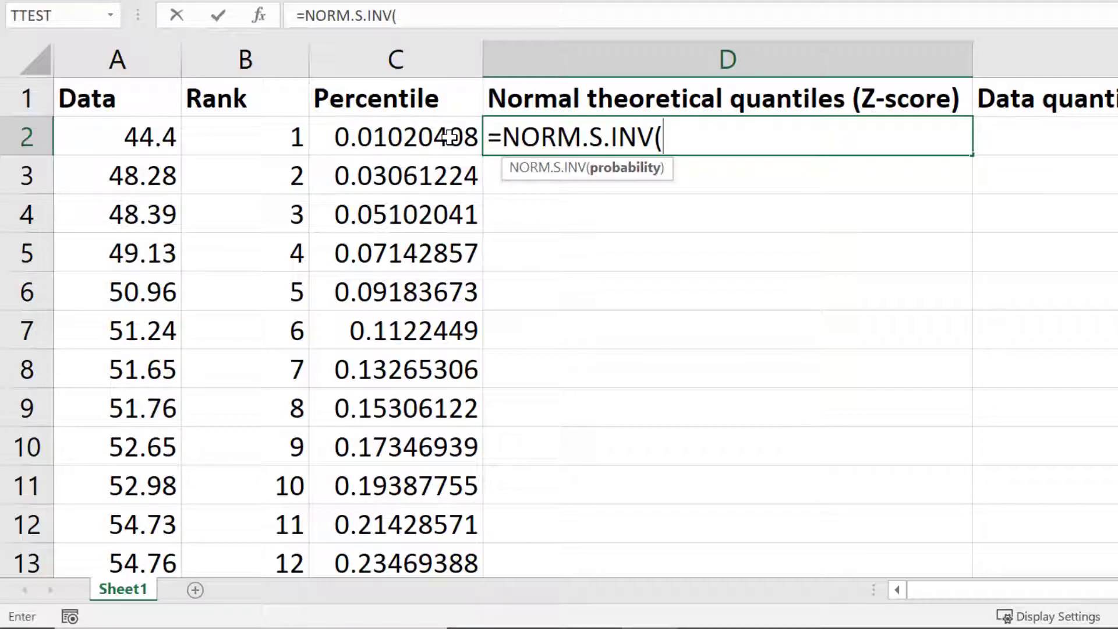
{"action": "left_click", "coordinate": [404, 138]}
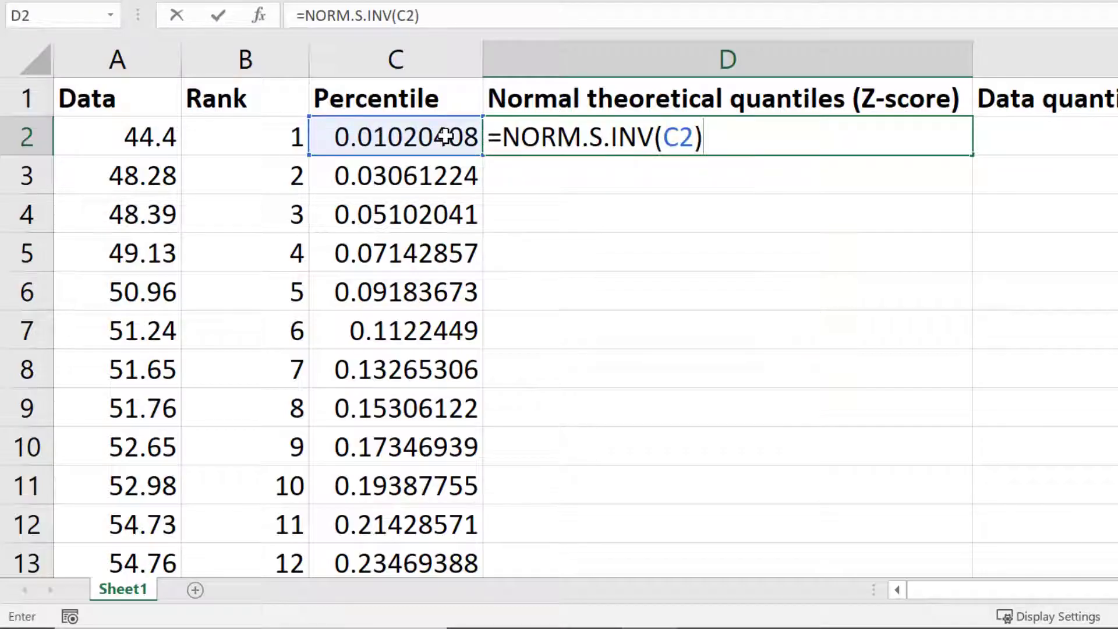
{"action": "key", "text": "enter"}
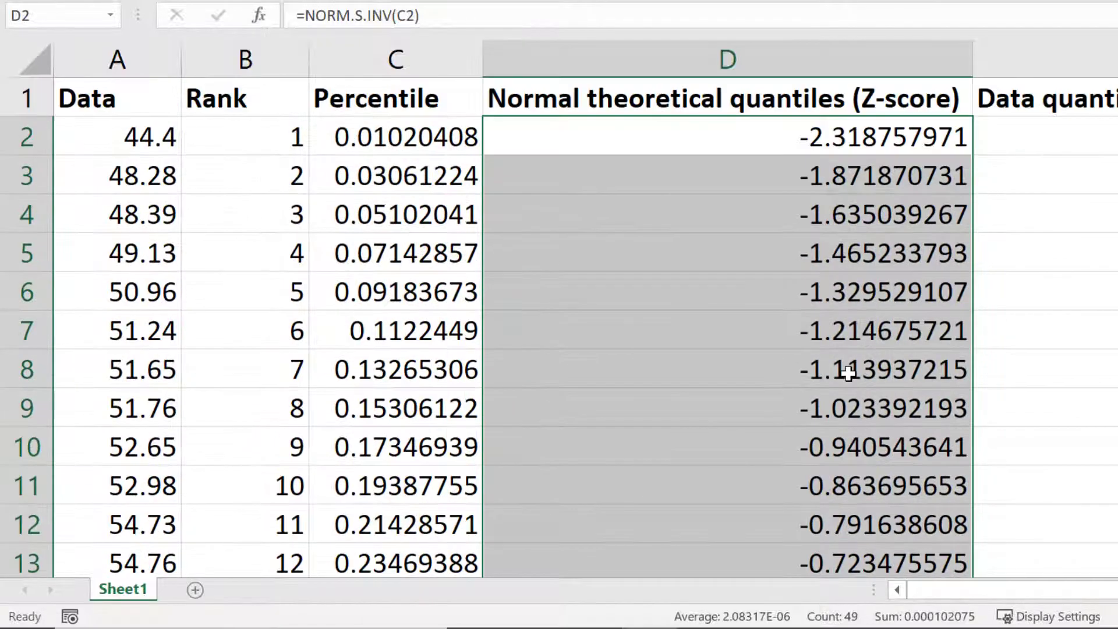
{"action": "left_click", "coordinate": [1044, 370]}
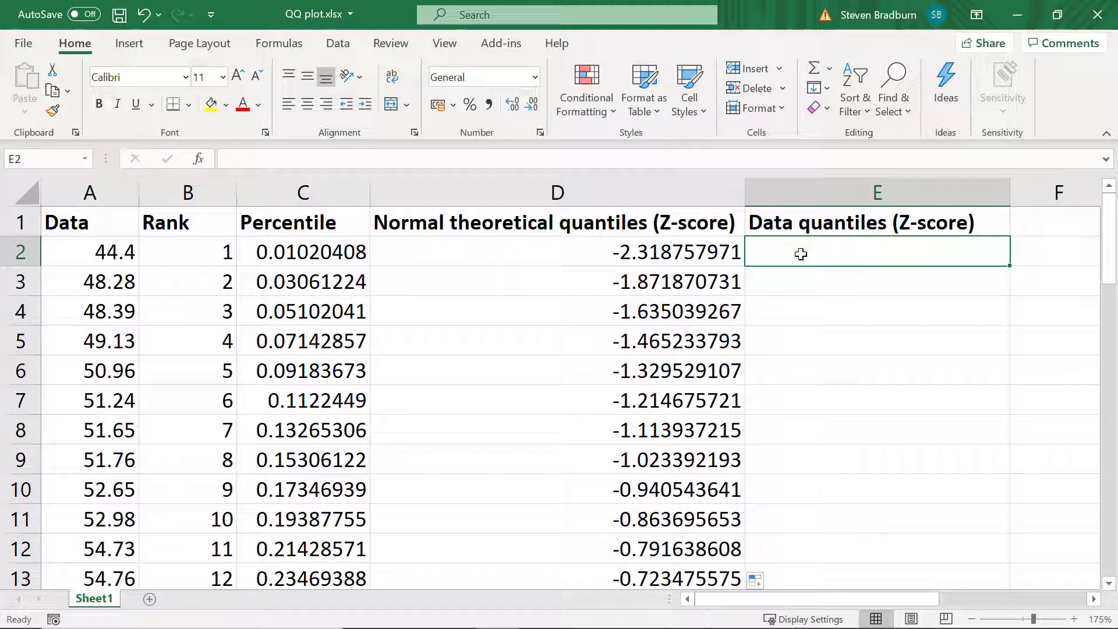
Step: Start =STANDARDIZE(A2,AVERAGE(A2:A50), in E2 with the mean over all data values
{"action": "type", "text": "=S"}
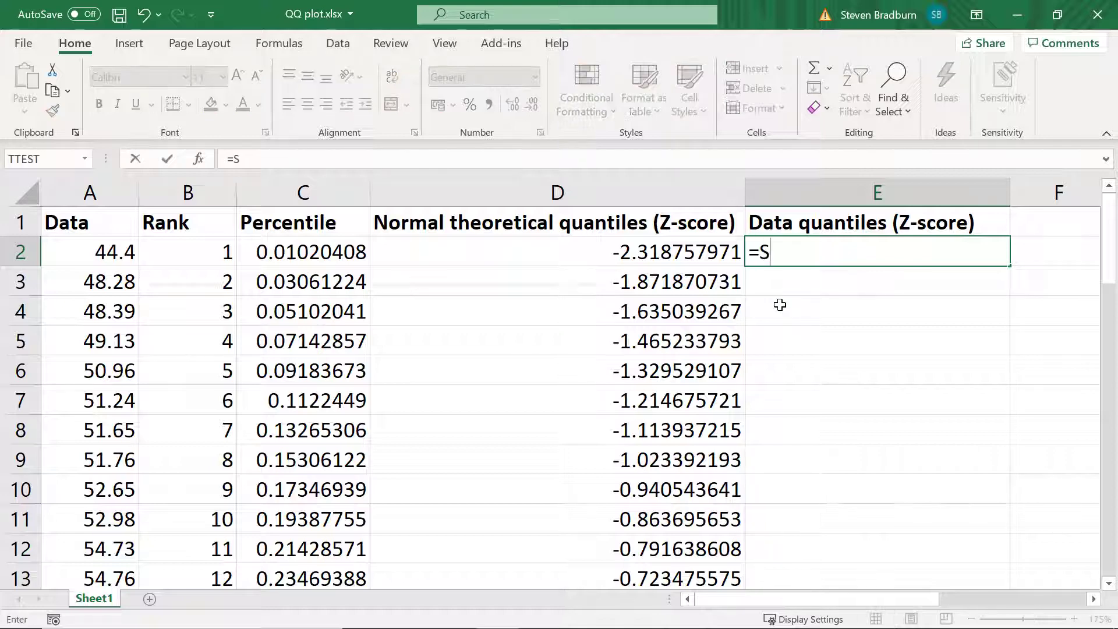
{"action": "type", "text": "TANDAR"}
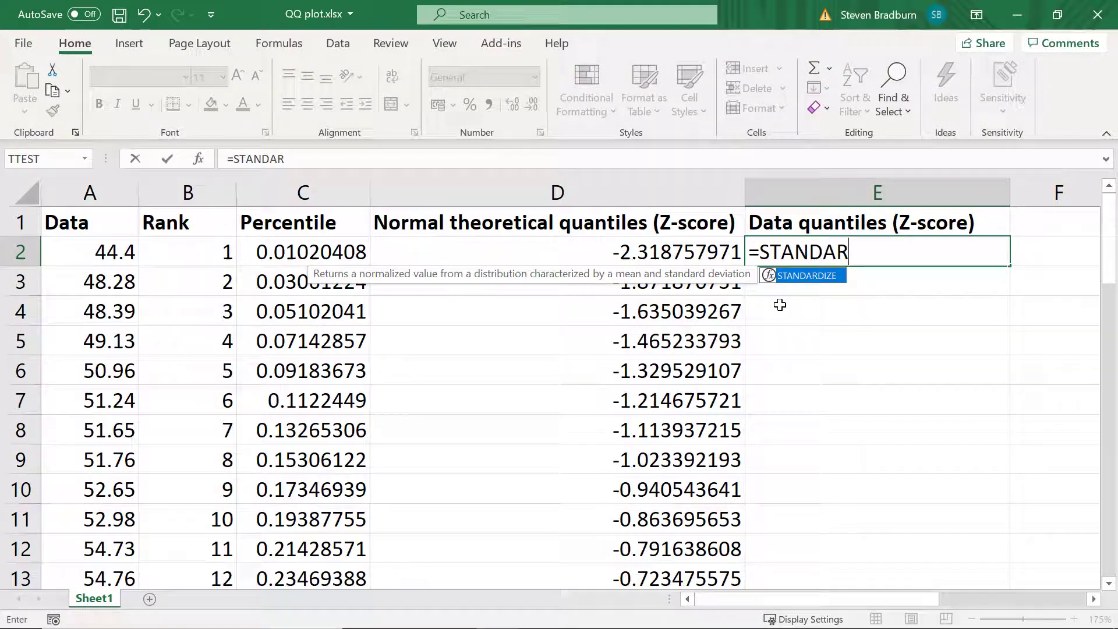
{"action": "type", "text": "DIZE"}
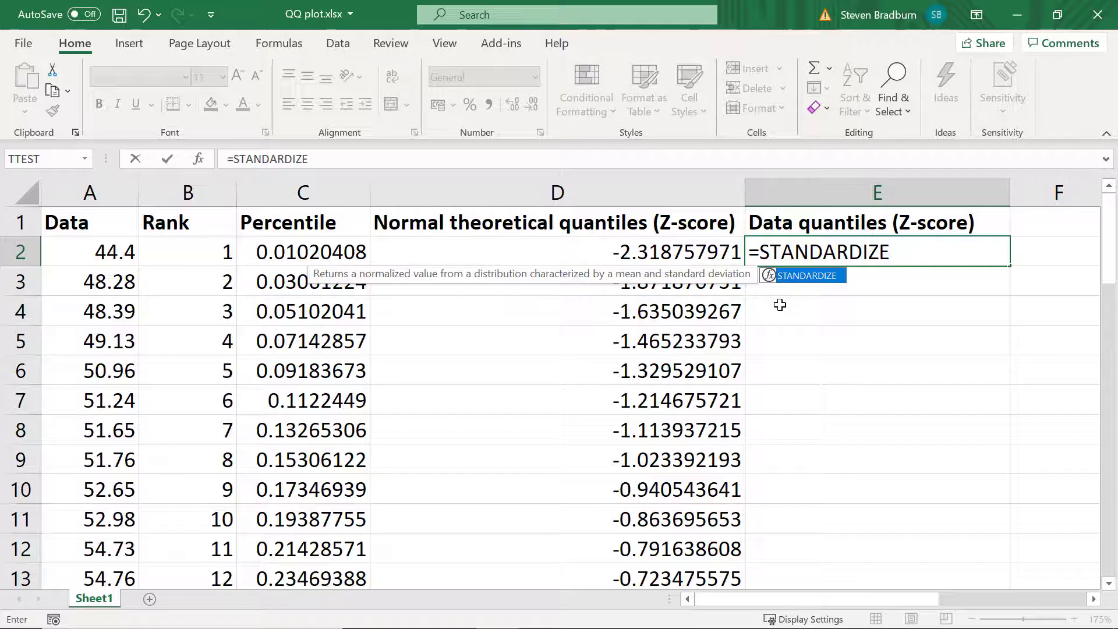
{"action": "left_click", "coordinate": [89, 252]}
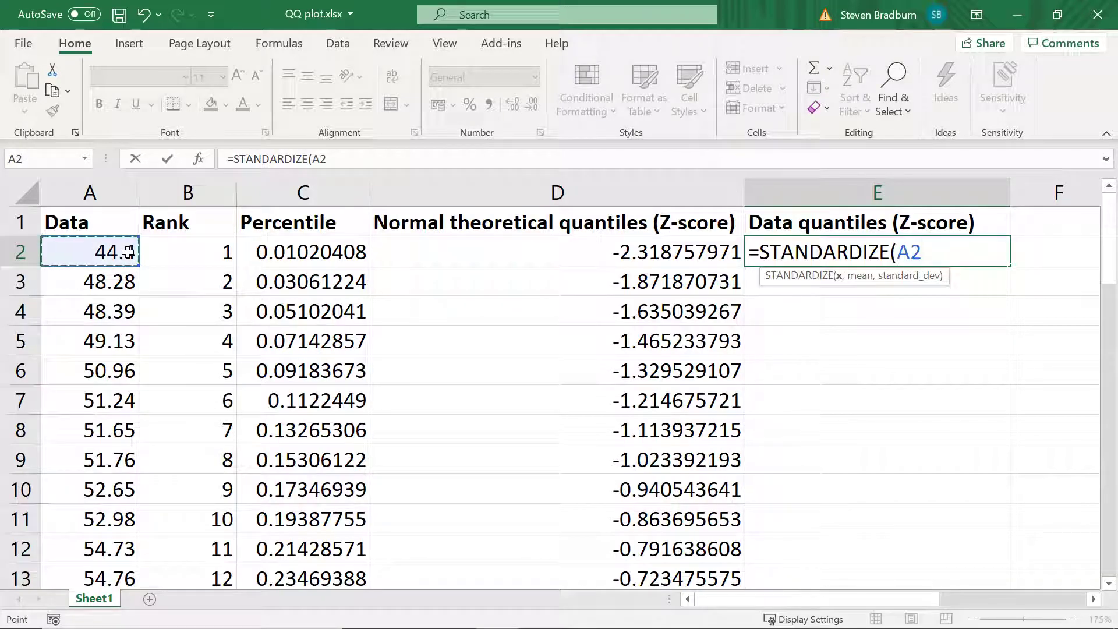
{"action": "type", "text": ","}
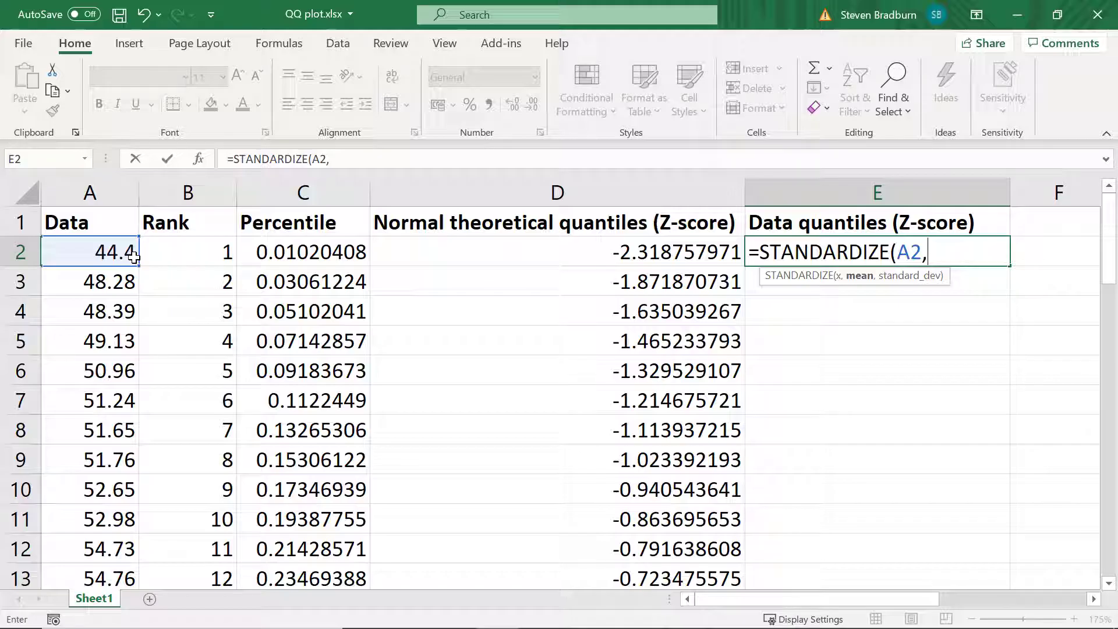
{"action": "type", "text": "AVERAGE("}
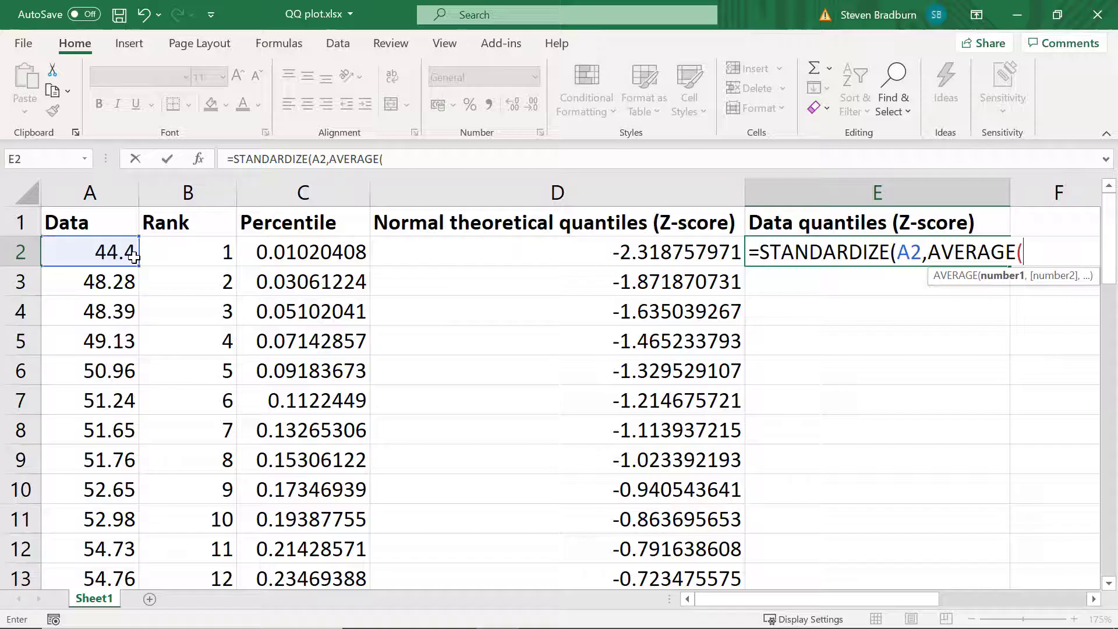
{"action": "left_click_drag", "start_coordinate": [89, 251], "coordinate": [90, 579]}
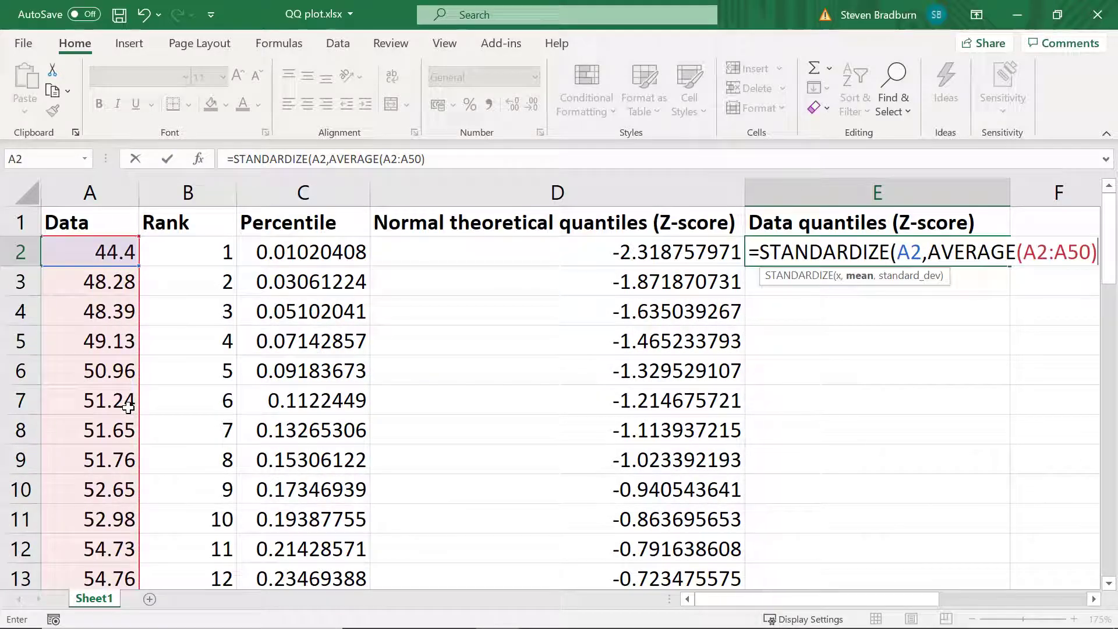
Step: Complete the formula with STDEV($A$2:$A$50), returning z-score -2.5212
{"action": "type", "text": ","}
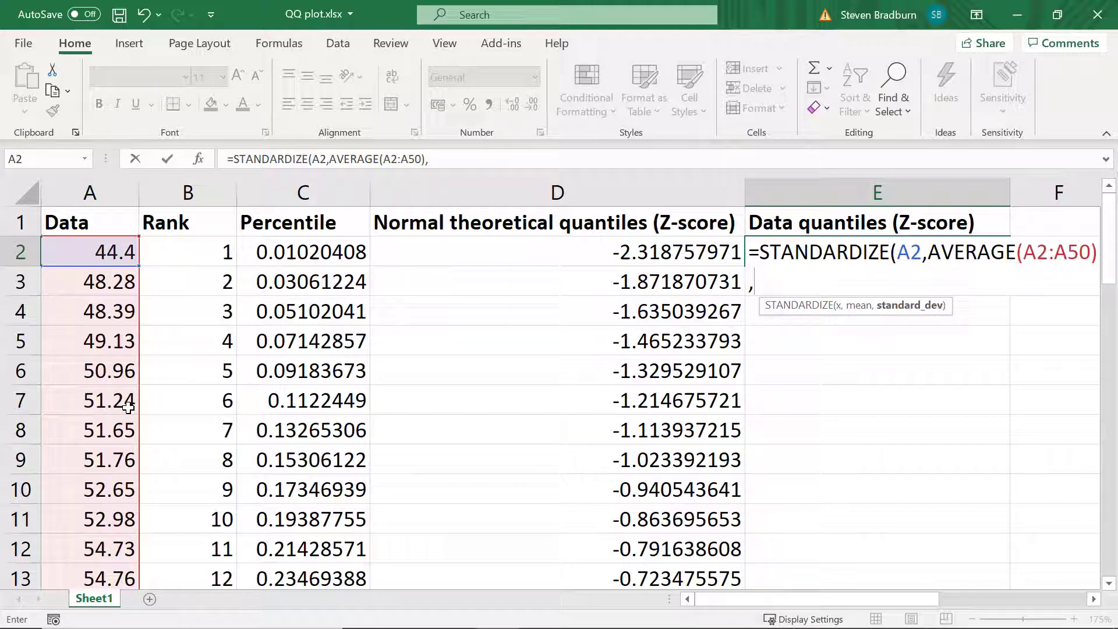
{"action": "type", "text": "STDEV(A2:A50"}
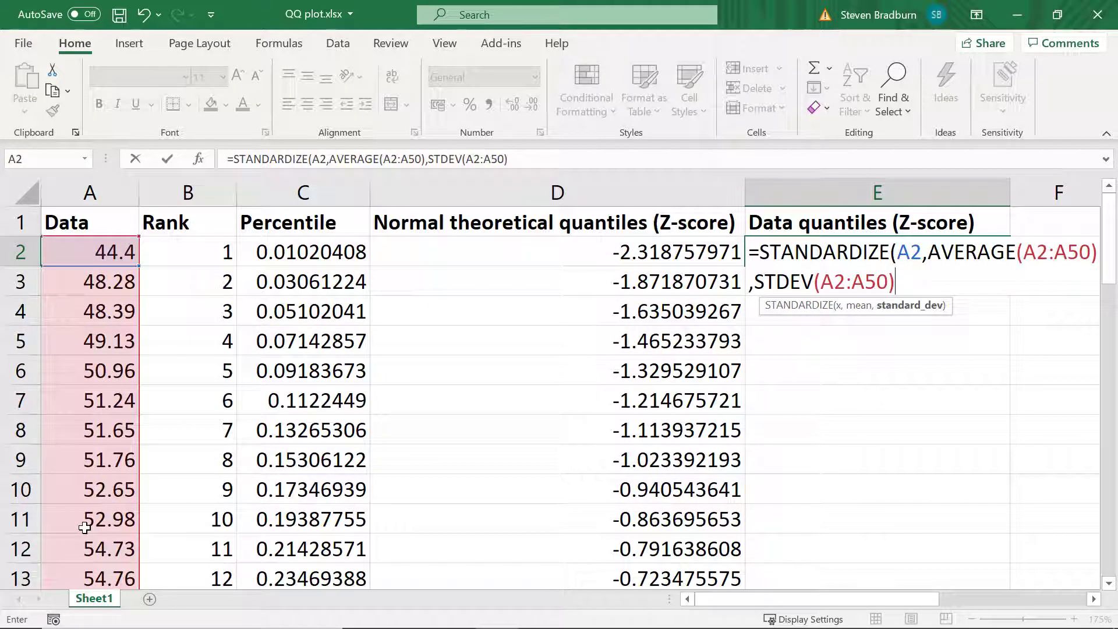
{"action": "type", "text": ")"}
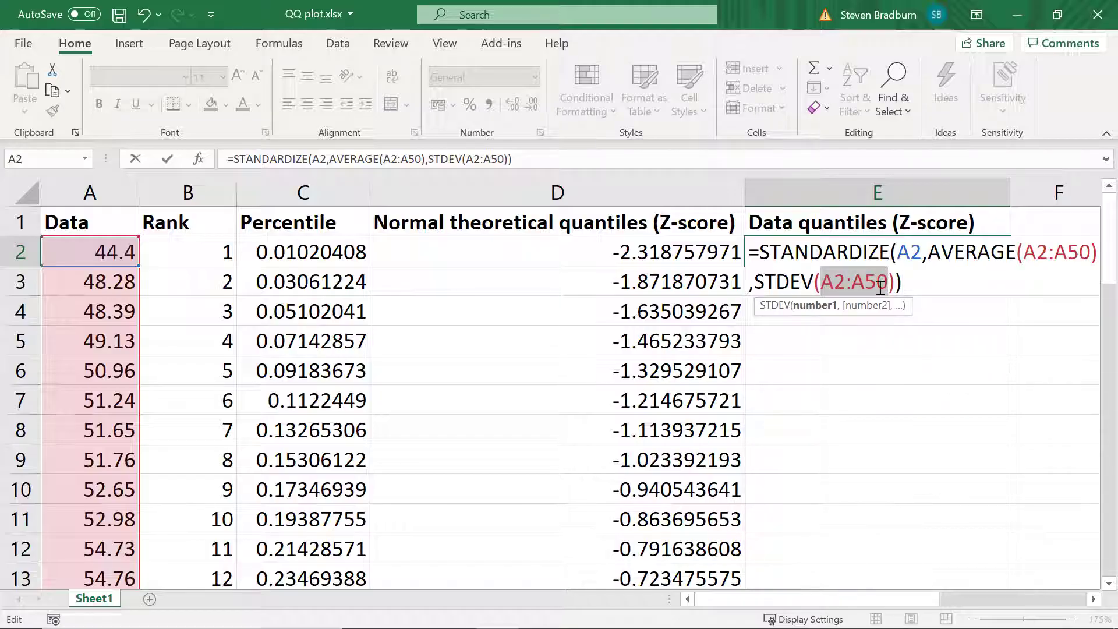
{"action": "key", "text": "f4"}
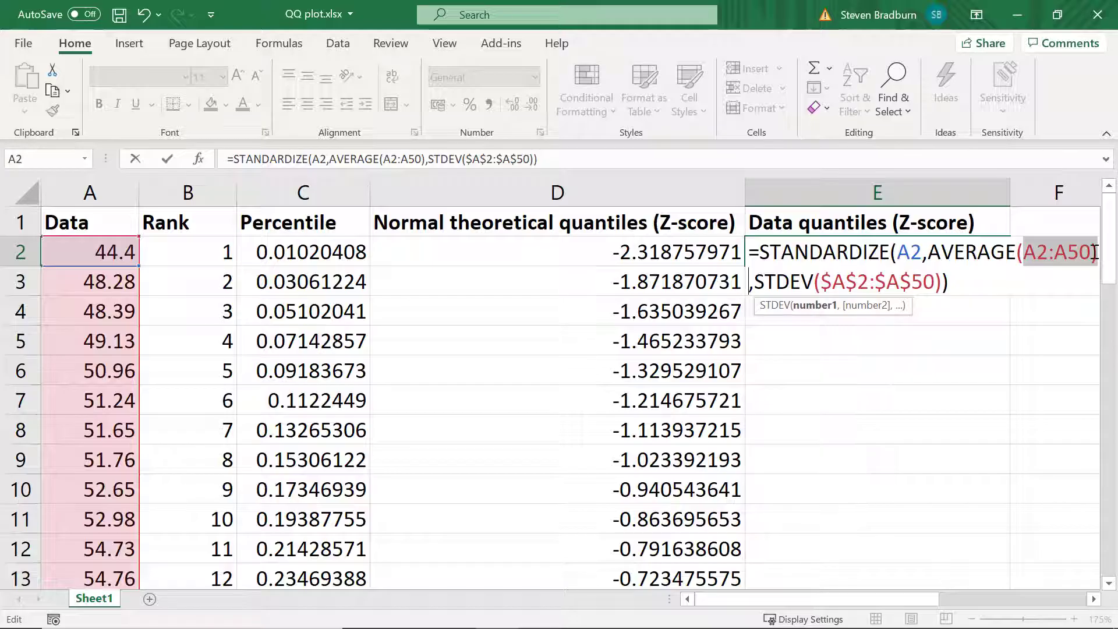
{"action": "key", "text": "f4"}
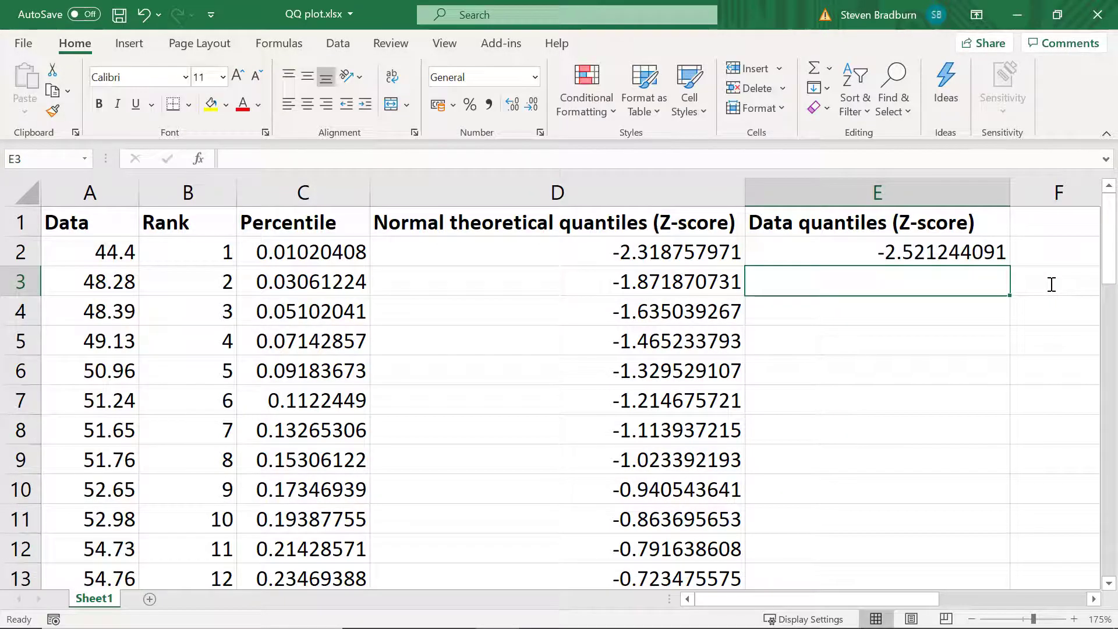
Step: Copy the STANDARDIZE formula from E2 down the Data quantiles column
{"action": "left_click", "coordinate": [876, 252]}
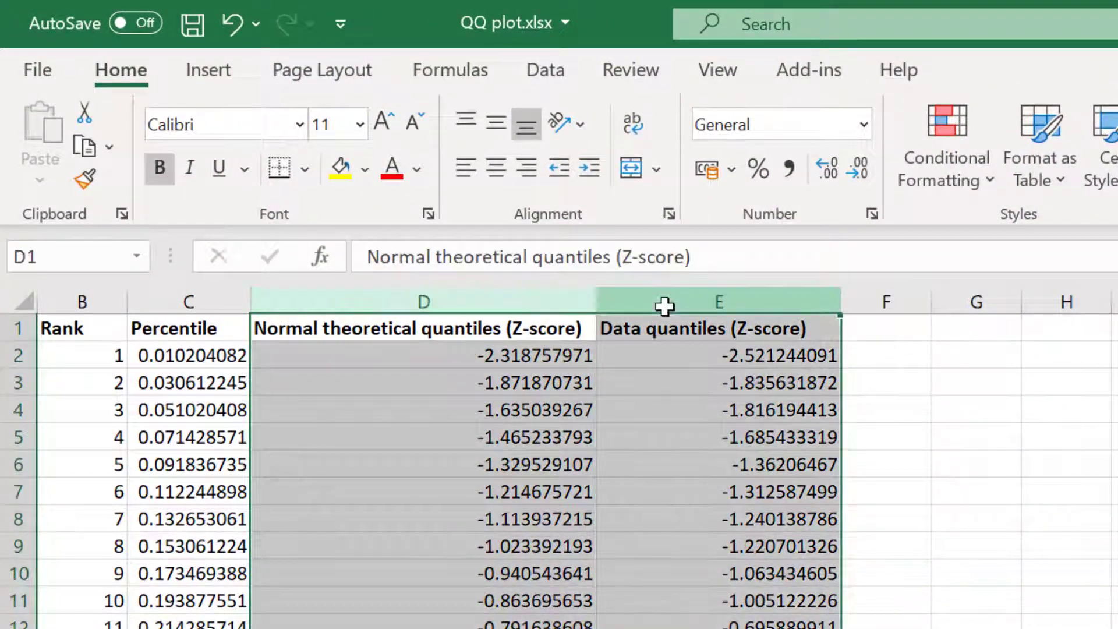
Step: Insert a markers-only scatter chart of the theoretical and data z-score columns
{"action": "left_click", "coordinate": [208, 68]}
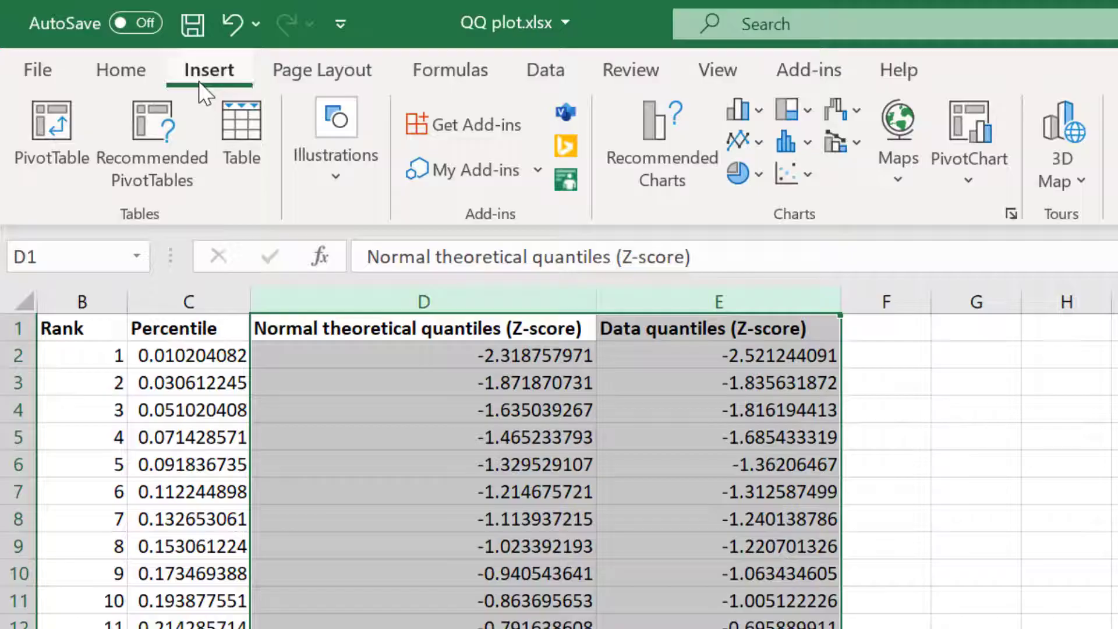
{"action": "left_click", "coordinate": [787, 174]}
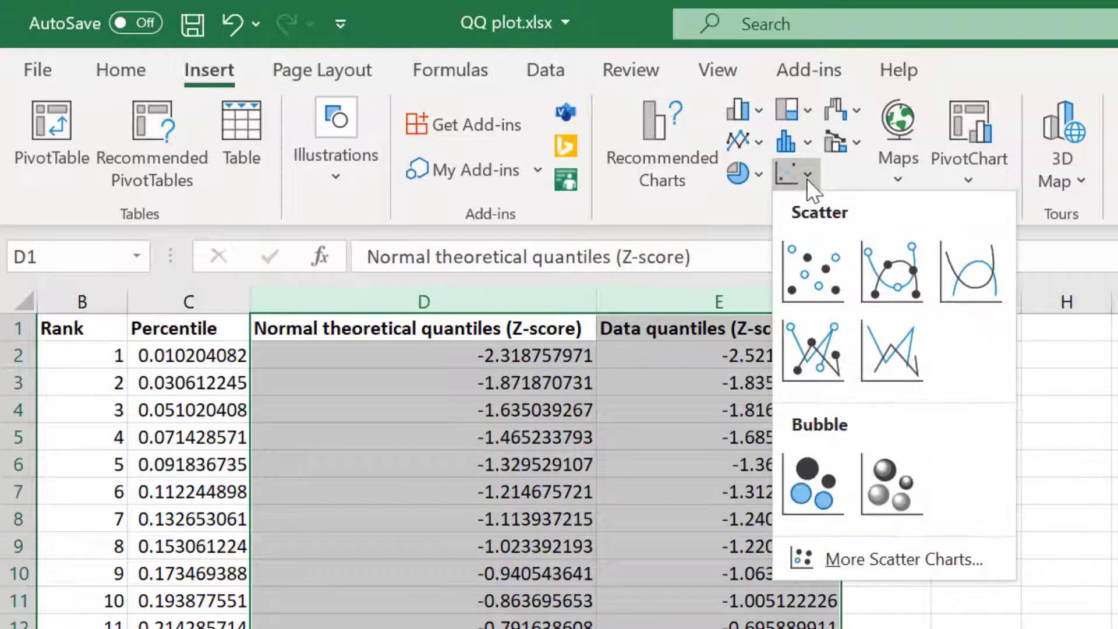
{"action": "left_click", "coordinate": [812, 271]}
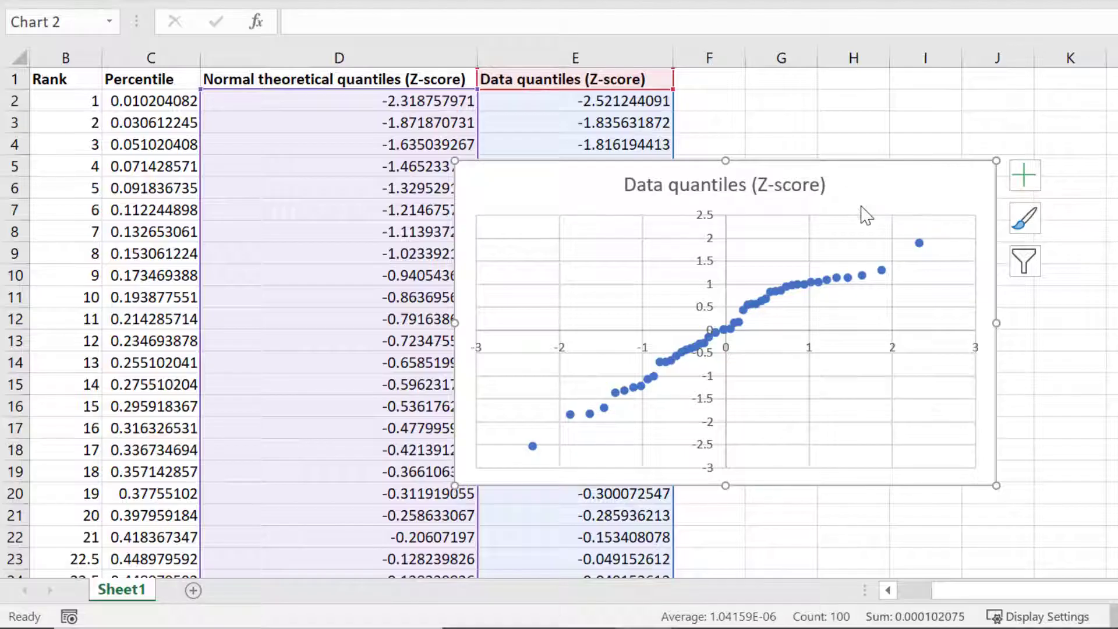
{"action": "mouse_move", "coordinate": [865, 215]}
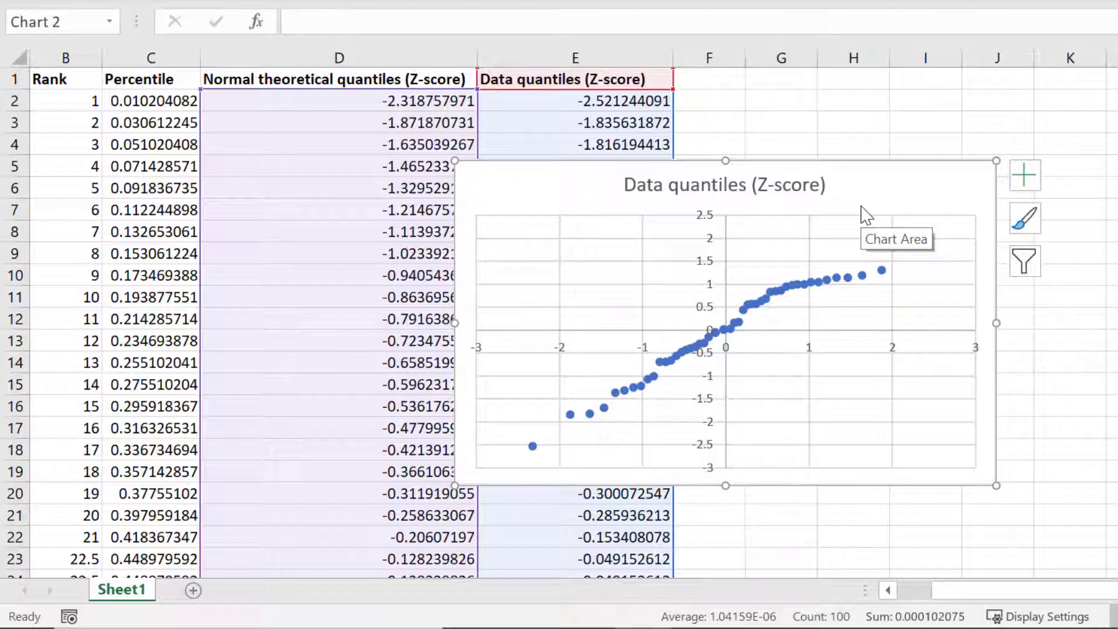
{"action": "mouse_move", "coordinate": [863, 203]}
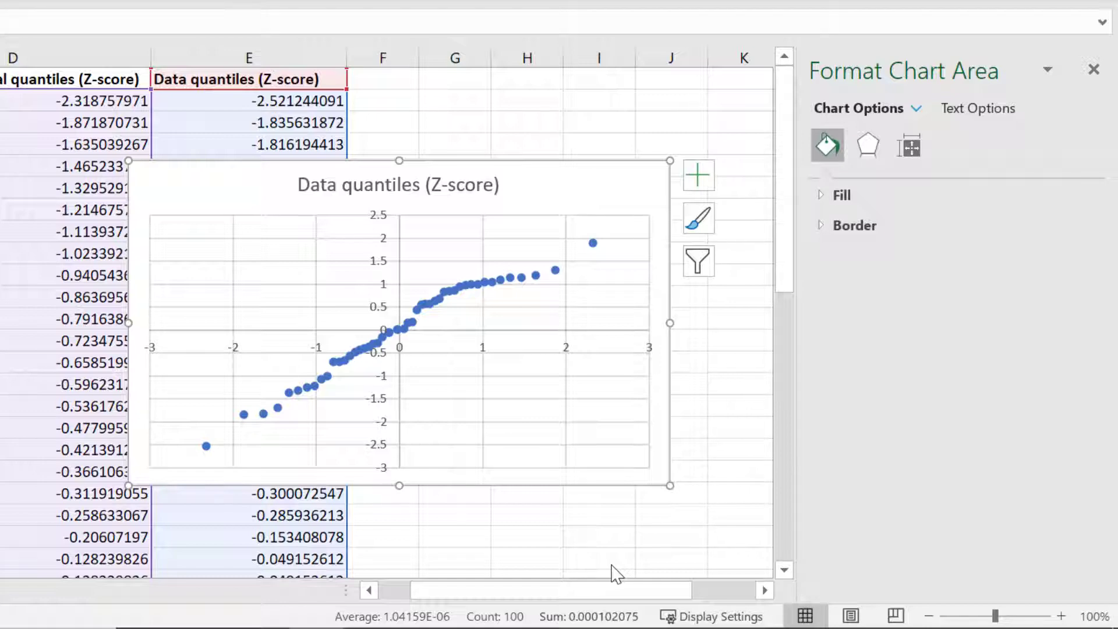
{"action": "mouse_move", "coordinate": [810, 319]}
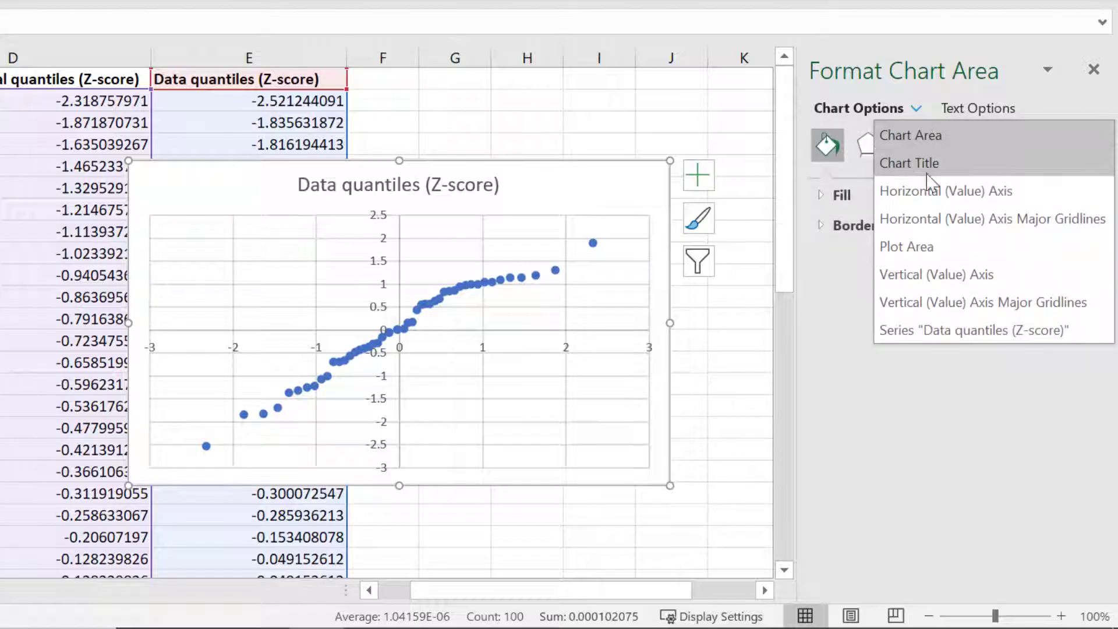
Step: In Format Axis, set the horizontal axis to cross at axis value -3
{"action": "left_click", "coordinate": [946, 190]}
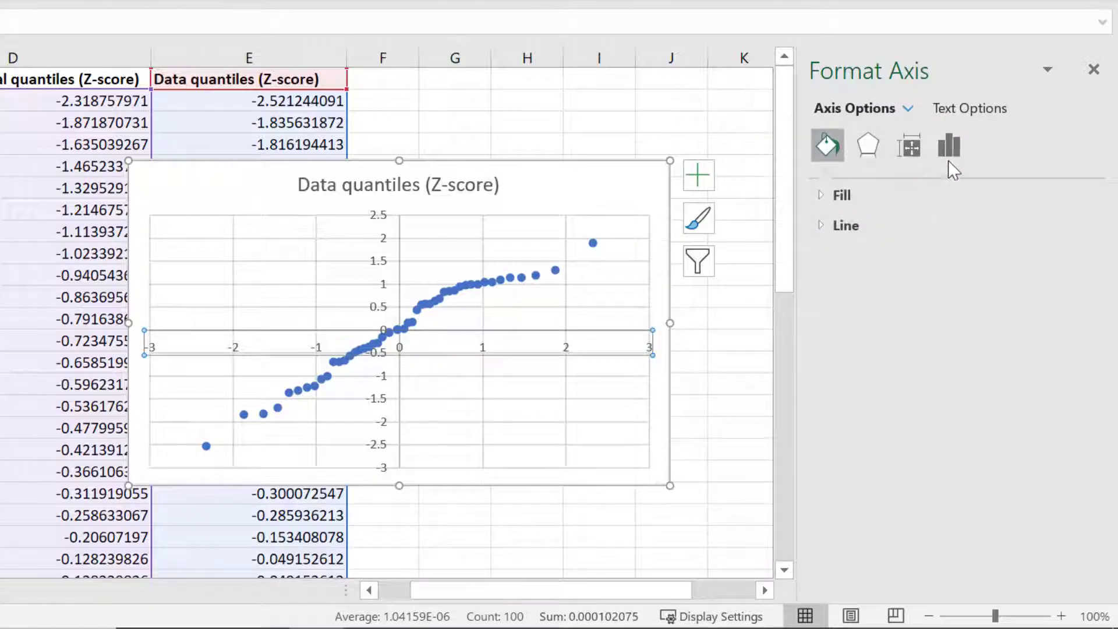
{"action": "left_click", "coordinate": [948, 144]}
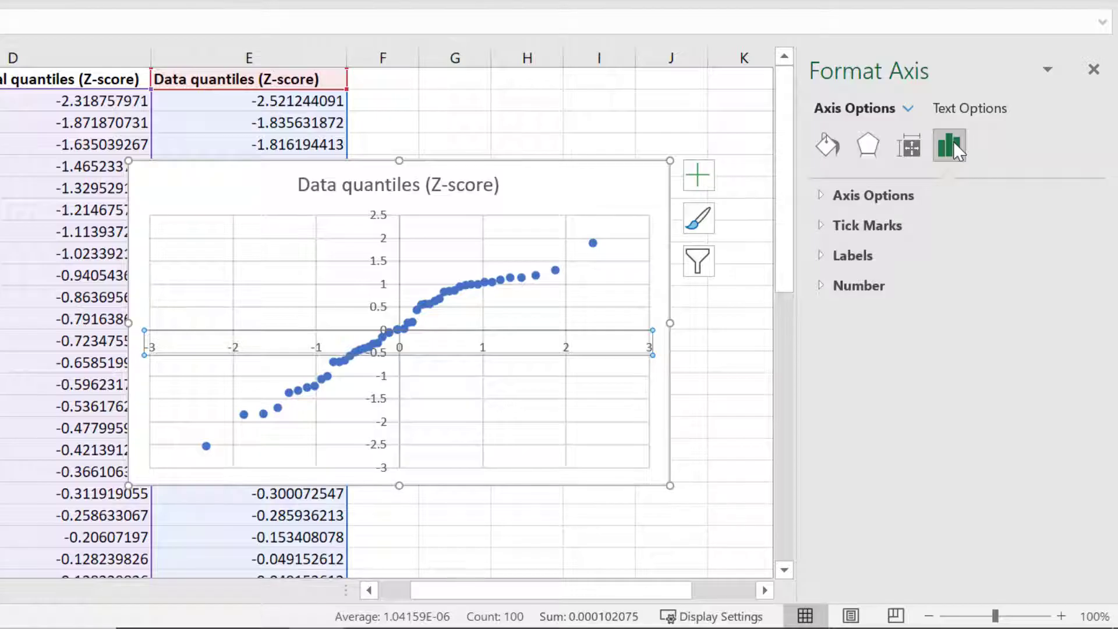
{"action": "left_click", "coordinate": [873, 194]}
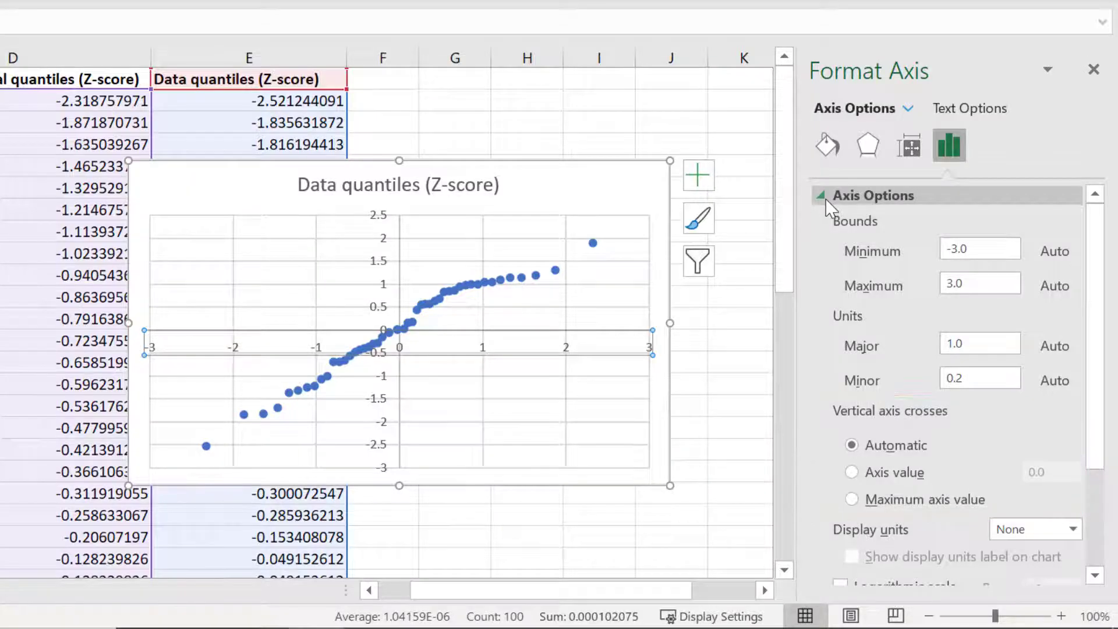
{"action": "left_click", "coordinate": [852, 471]}
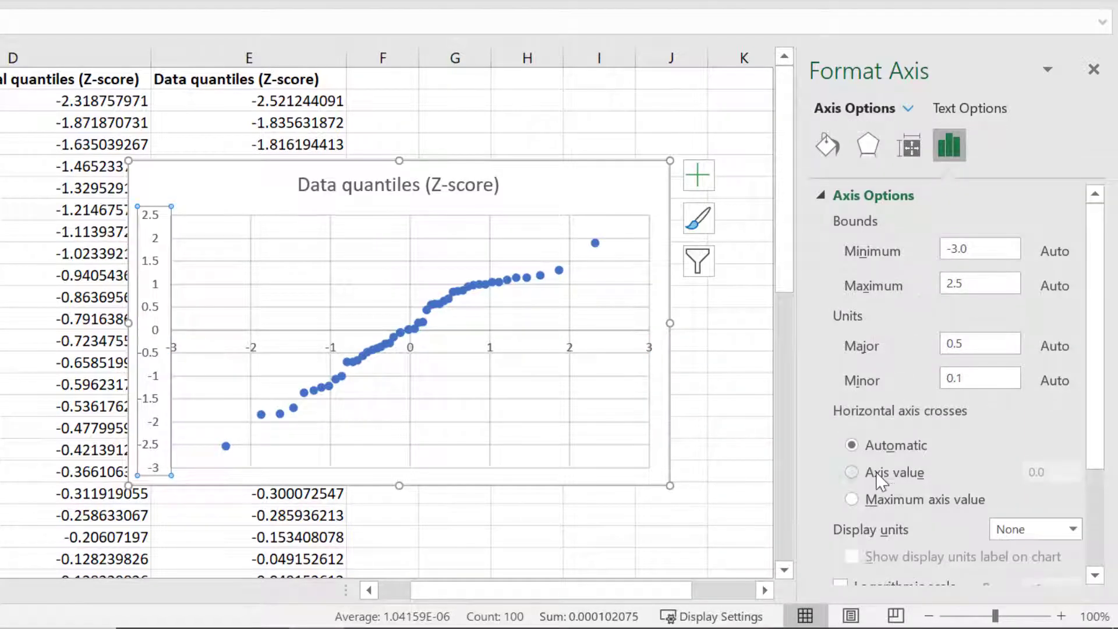
{"action": "left_click", "coordinate": [852, 472]}
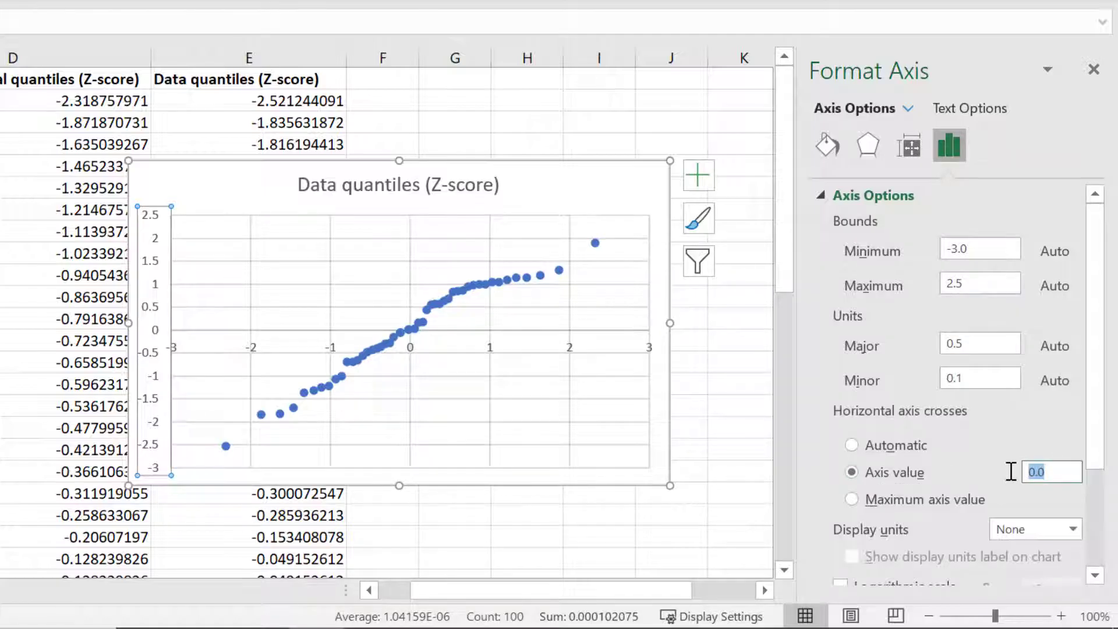
{"action": "type", "text": "-3"}
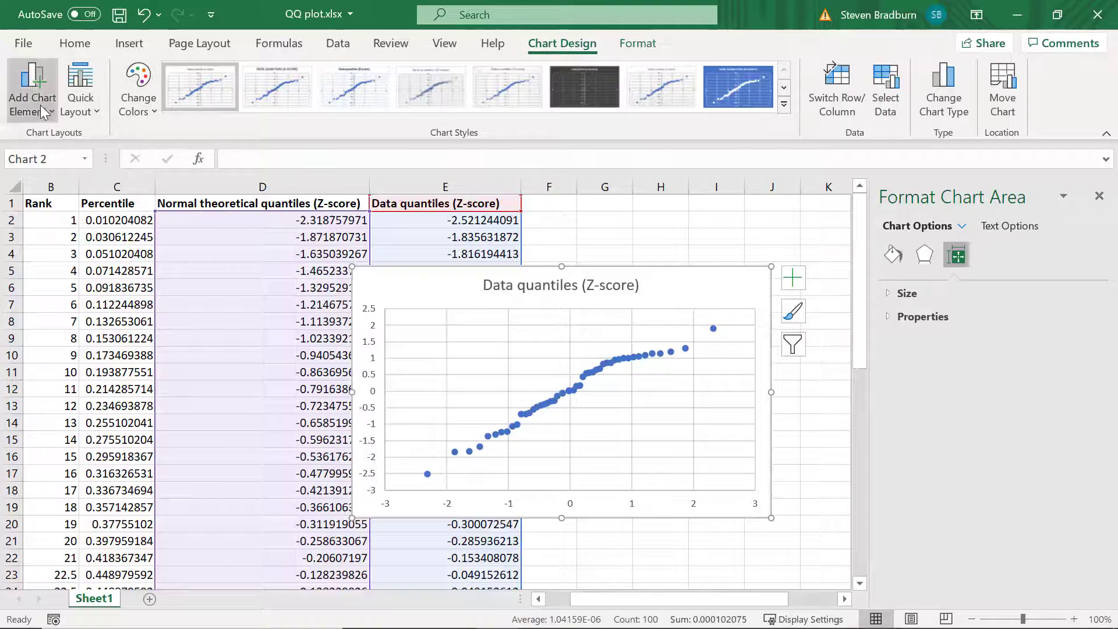
Step: Add axis titles and name the vertical axis Data quantiles (Z-score)
{"action": "left_click", "coordinate": [32, 91]}
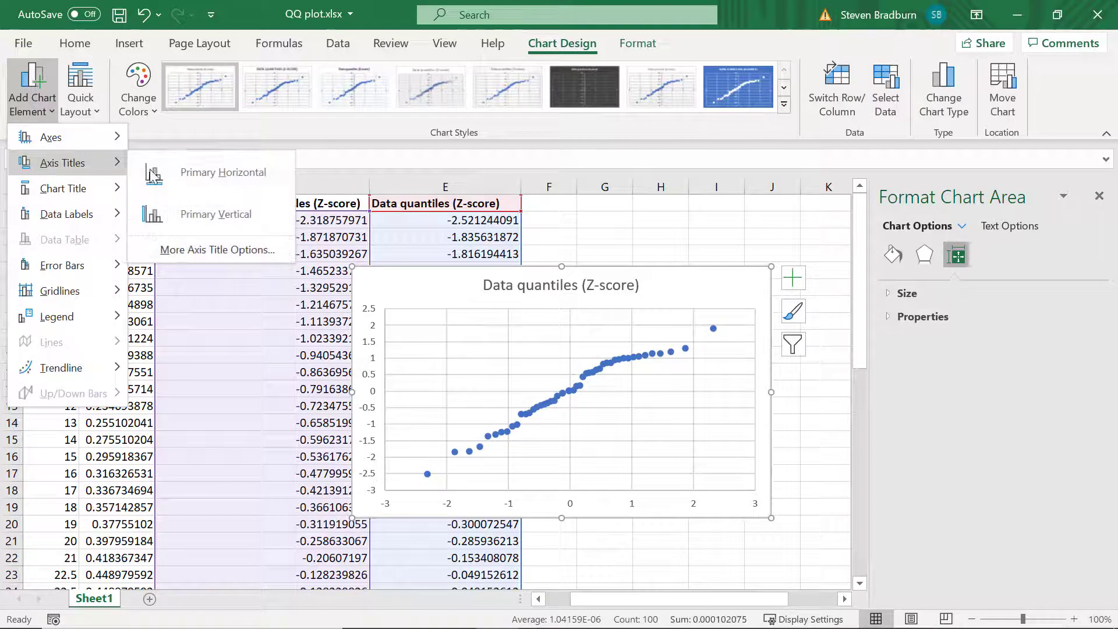
{"action": "left_click", "coordinate": [223, 173]}
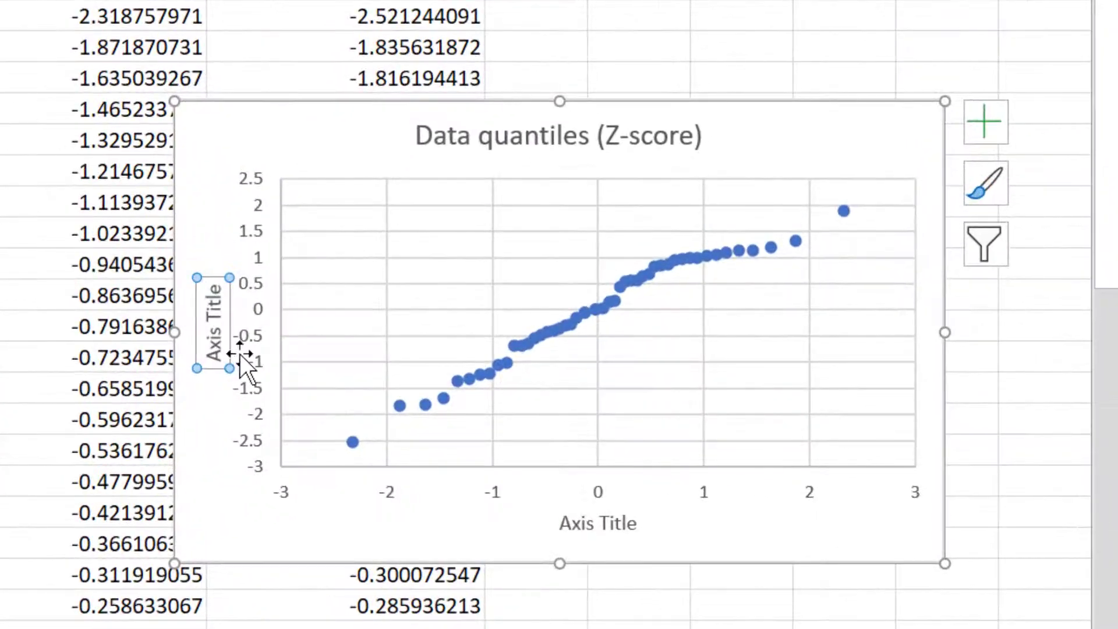
{"action": "double_click", "coordinate": [214, 321]}
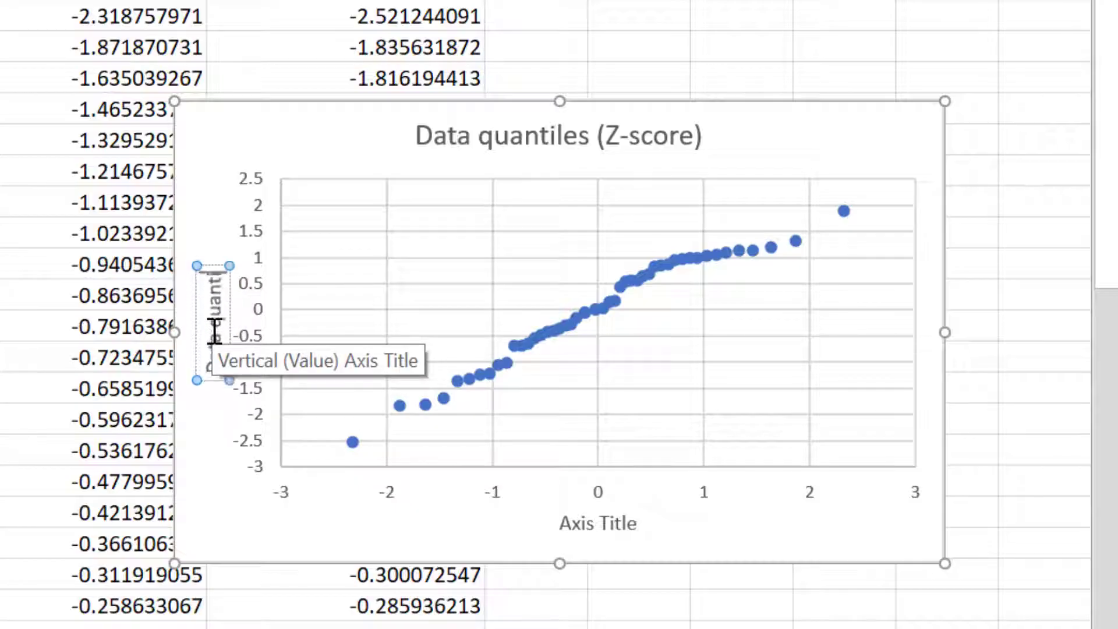
{"action": "type", "text": "Data quantiles (Z-score)"}
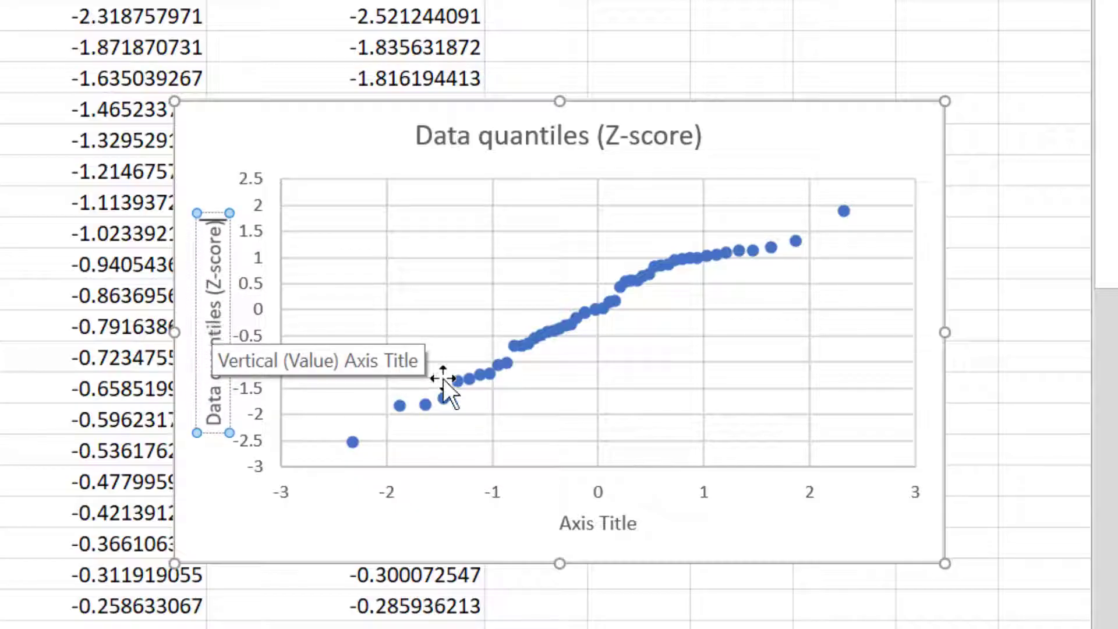
Step: Name the horizontal axis Normal theoretical quantiles (Z-score) and retitle the chart QQ plot
{"action": "left_click", "coordinate": [597, 523]}
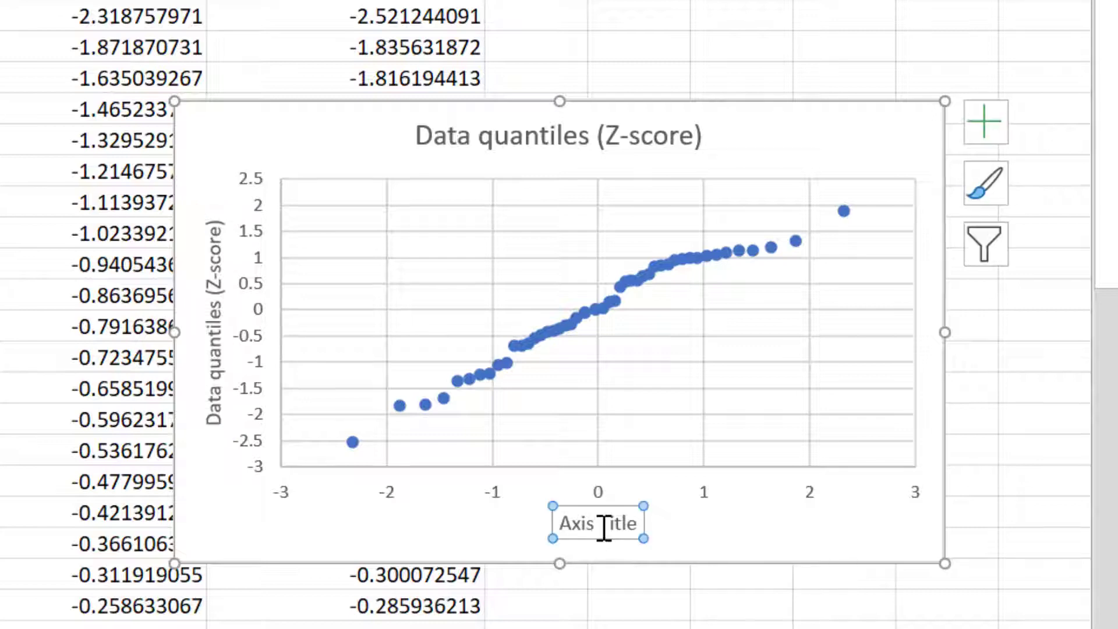
{"action": "type", "text": "Normal theoretical quantiles (Z-score"}
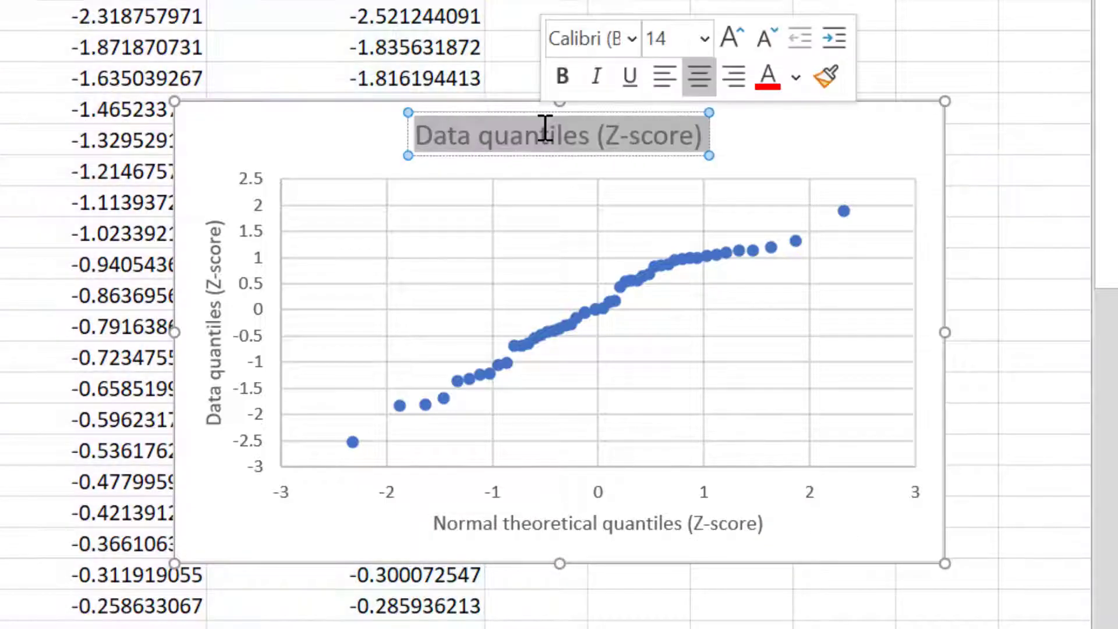
{"action": "type", "text": "QQ plot"}
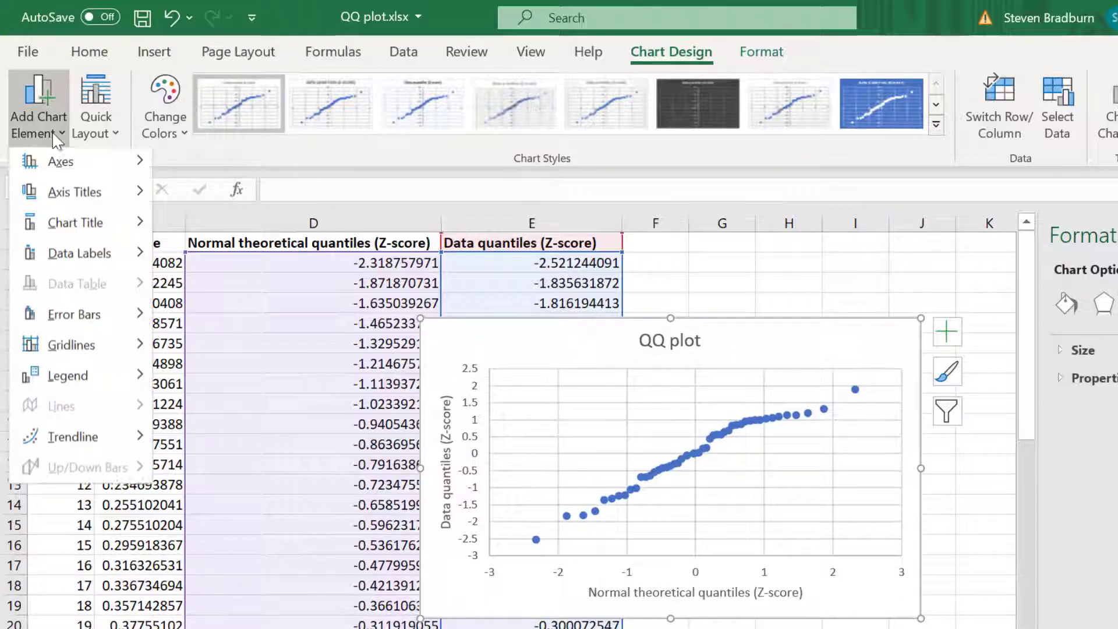
Step: Add a linear trendline to the QQ plot and recolour it black
{"action": "left_click", "coordinate": [72, 439]}
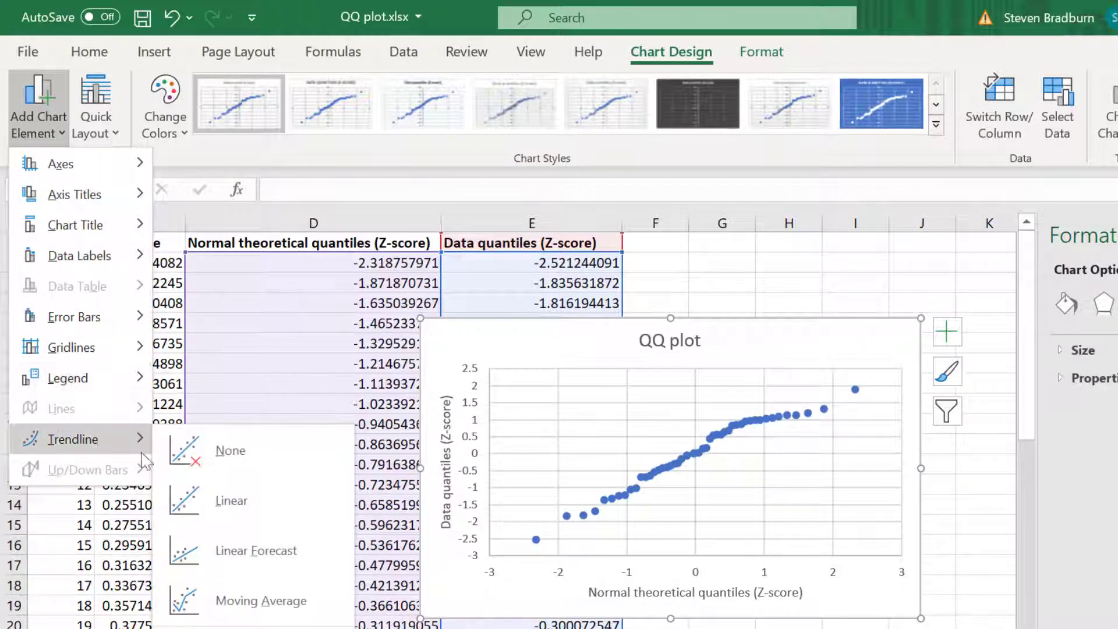
{"action": "left_click", "coordinate": [231, 501]}
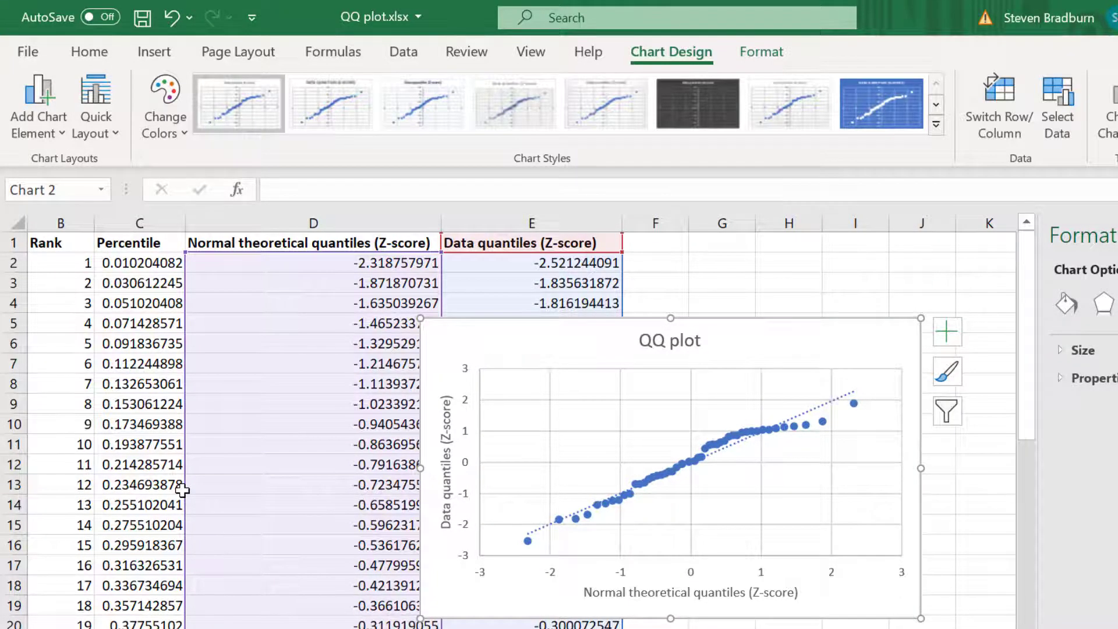
{"action": "mouse_move", "coordinate": [818, 418]}
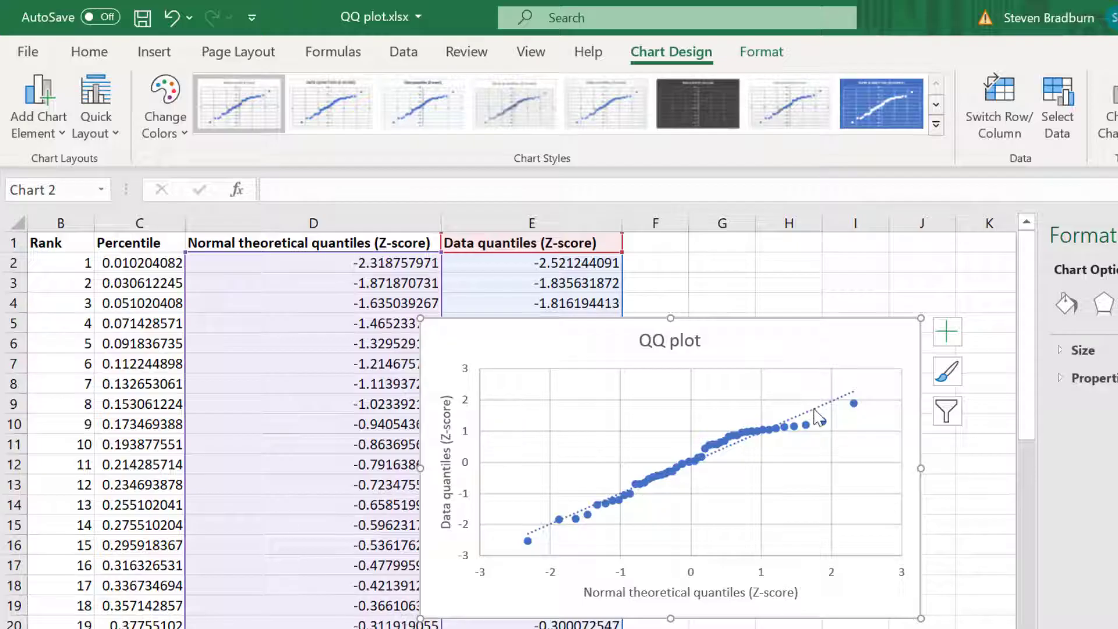
{"action": "left_click", "coordinate": [761, 51]}
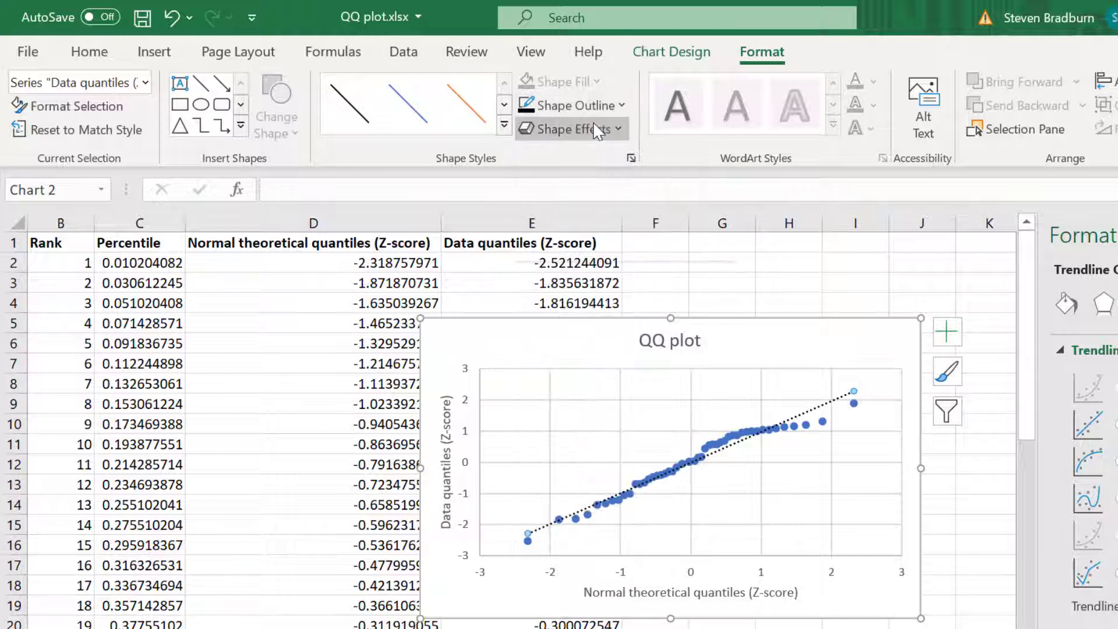
{"action": "left_click", "coordinate": [571, 105]}
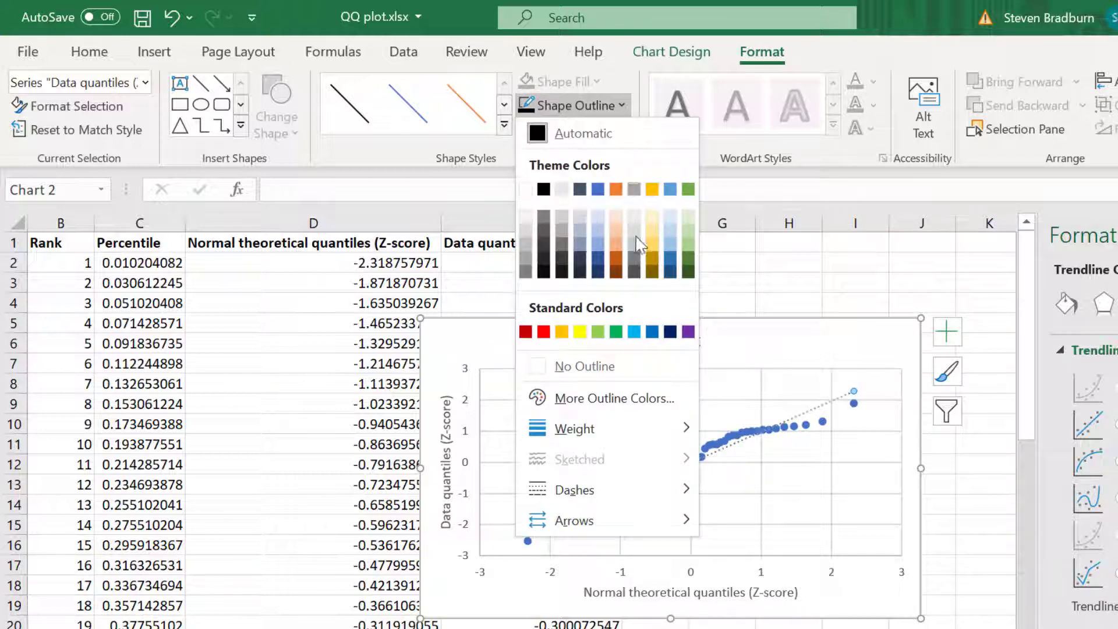
{"action": "left_click", "coordinate": [575, 489]}
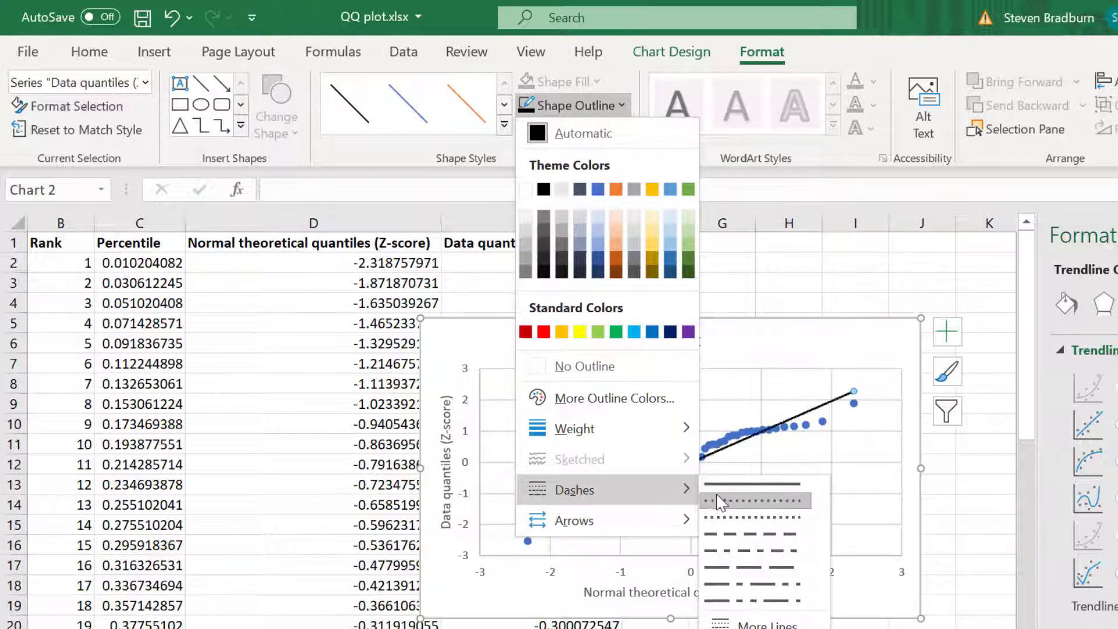